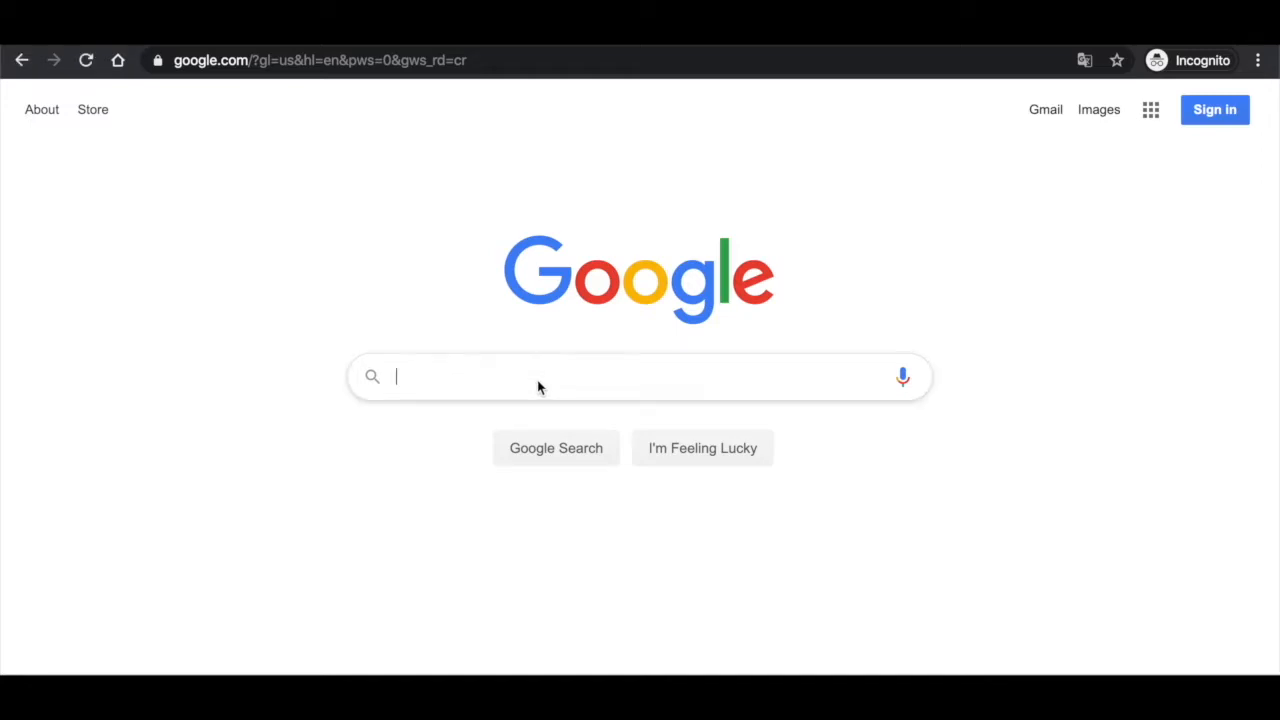
Search Google for coconuts.cloud
{"action": "type", "text": "coconuts.cloud"}
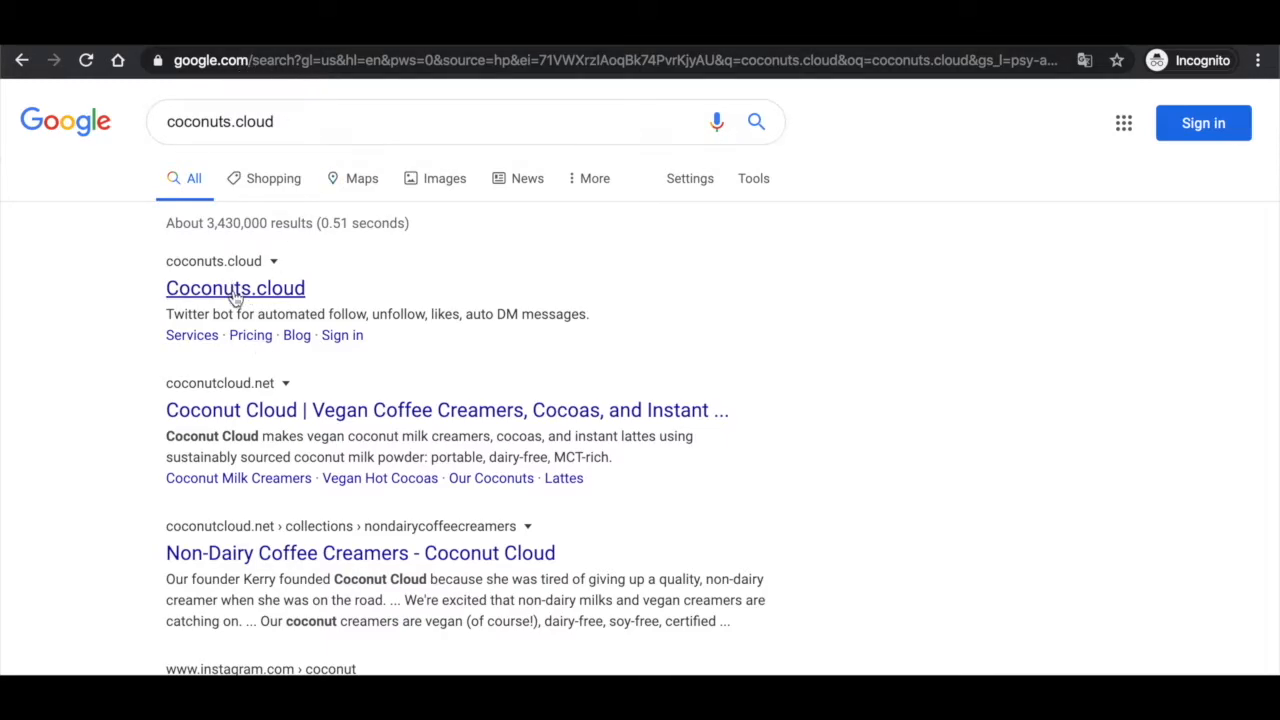
Load the Coconuts.cloud site from the first search result and look over its landing page
{"action": "left_click", "coordinate": [236, 288]}
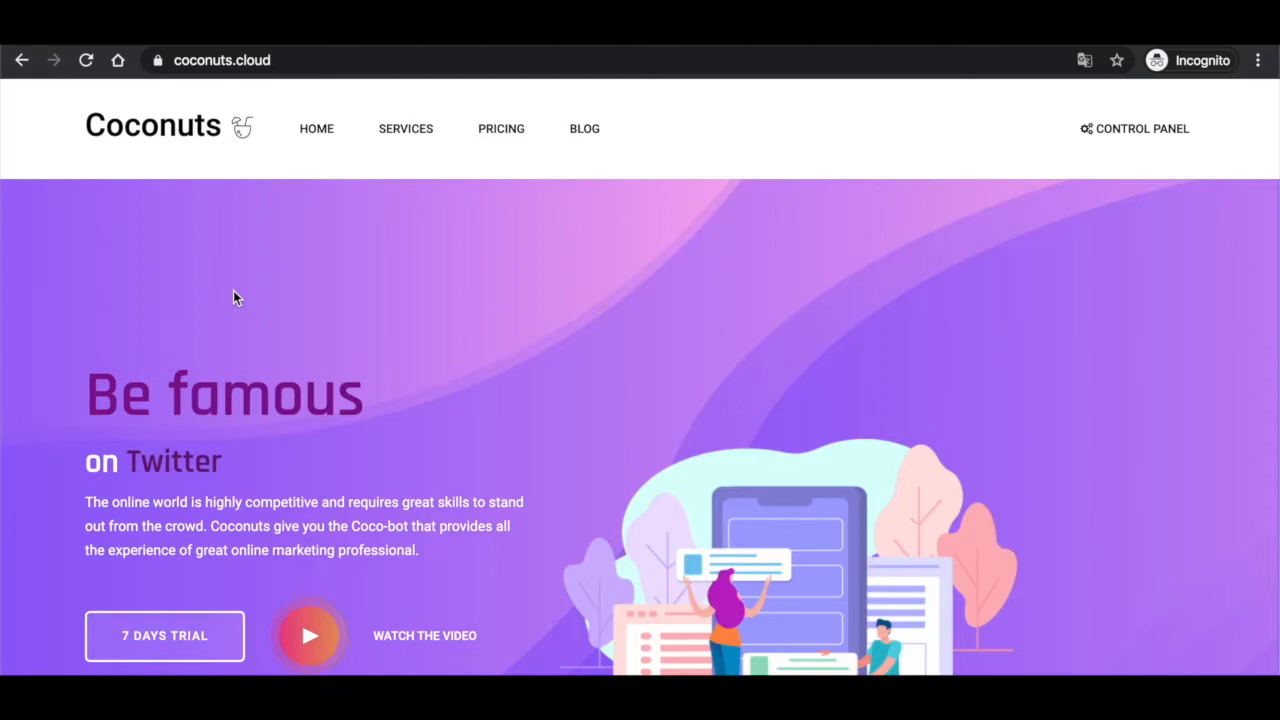
{"action": "mouse_move", "coordinate": [1274, 184]}
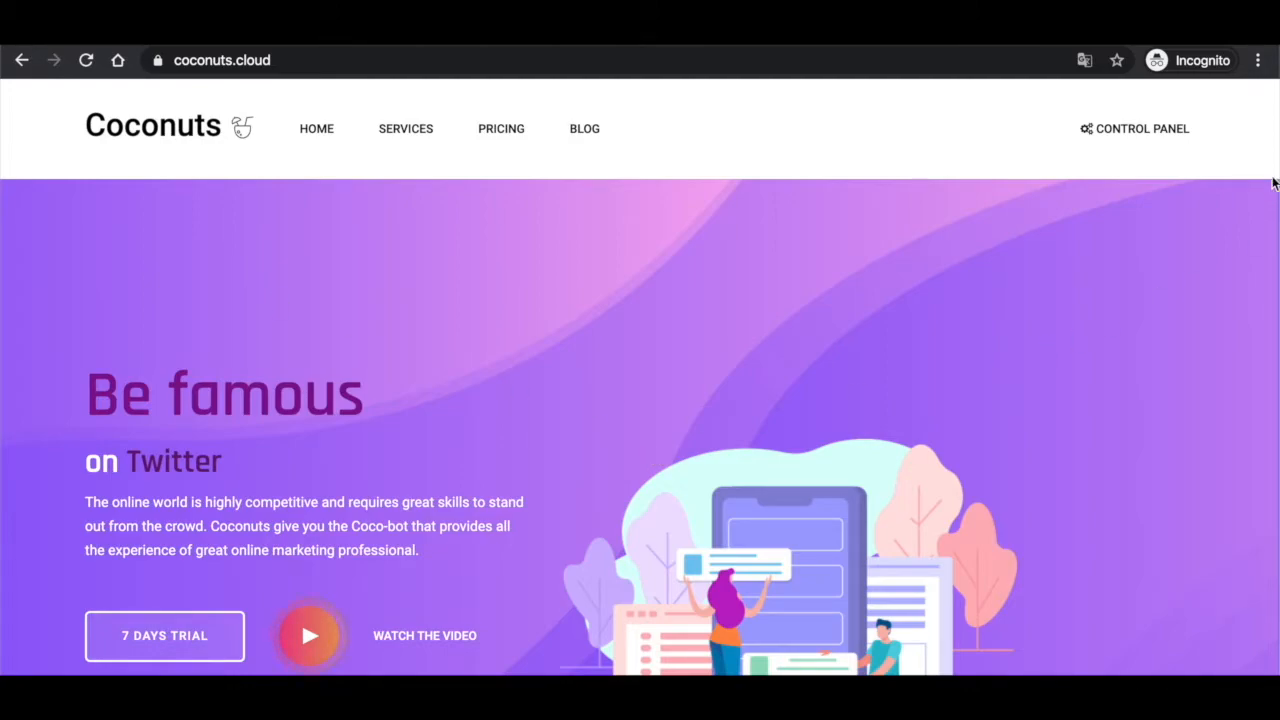
{"action": "mouse_move", "coordinate": [1134, 128]}
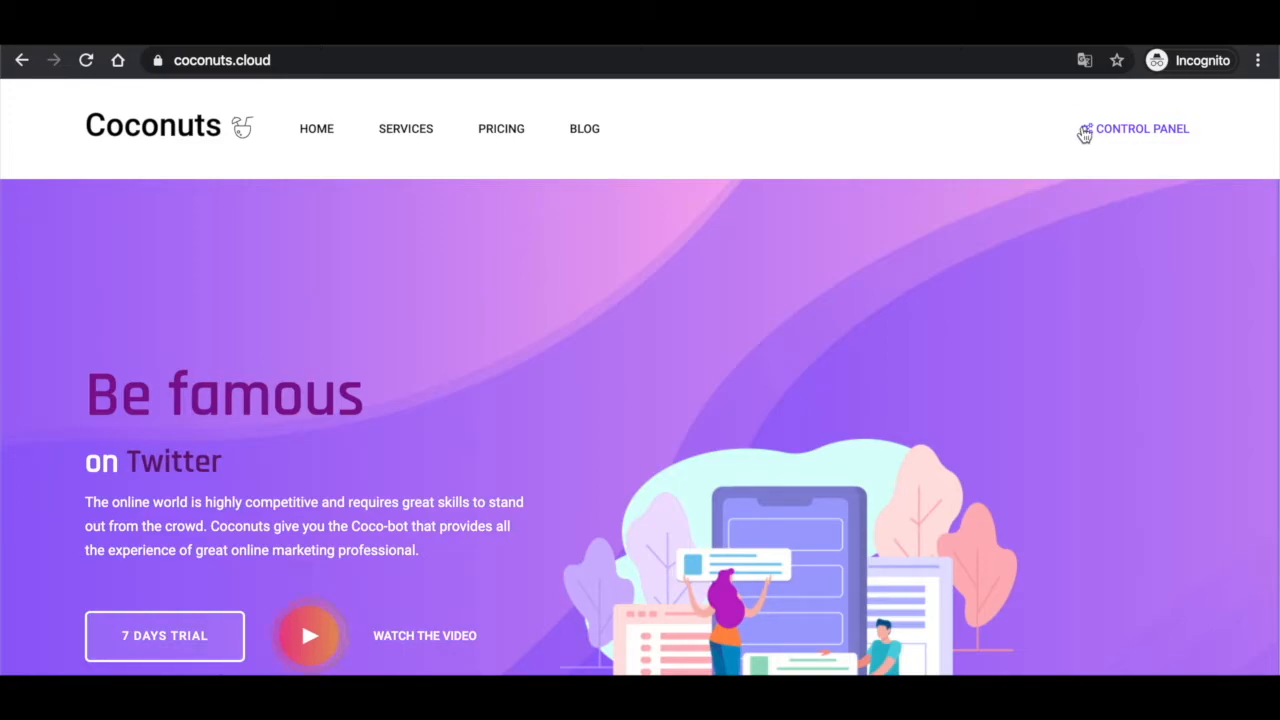
{"action": "scroll", "scroll_direction": "down", "scroll_amount": 3}
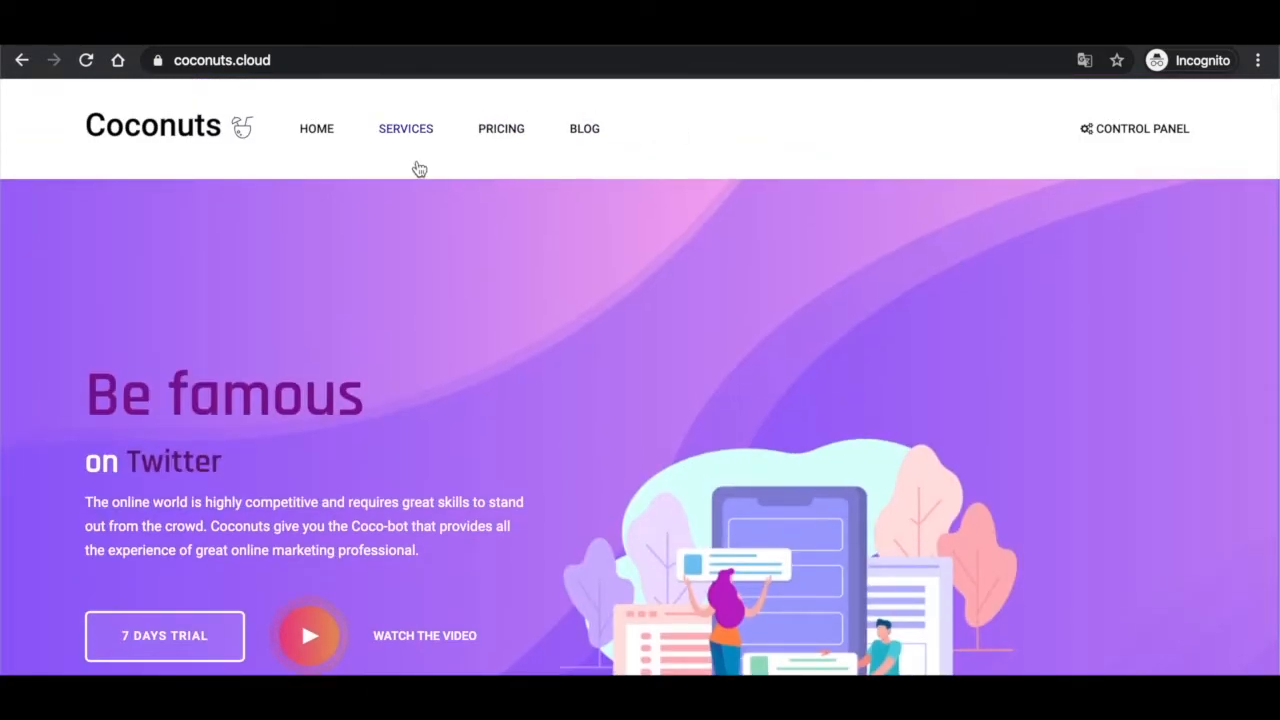
{"action": "mouse_move", "coordinate": [508, 436]}
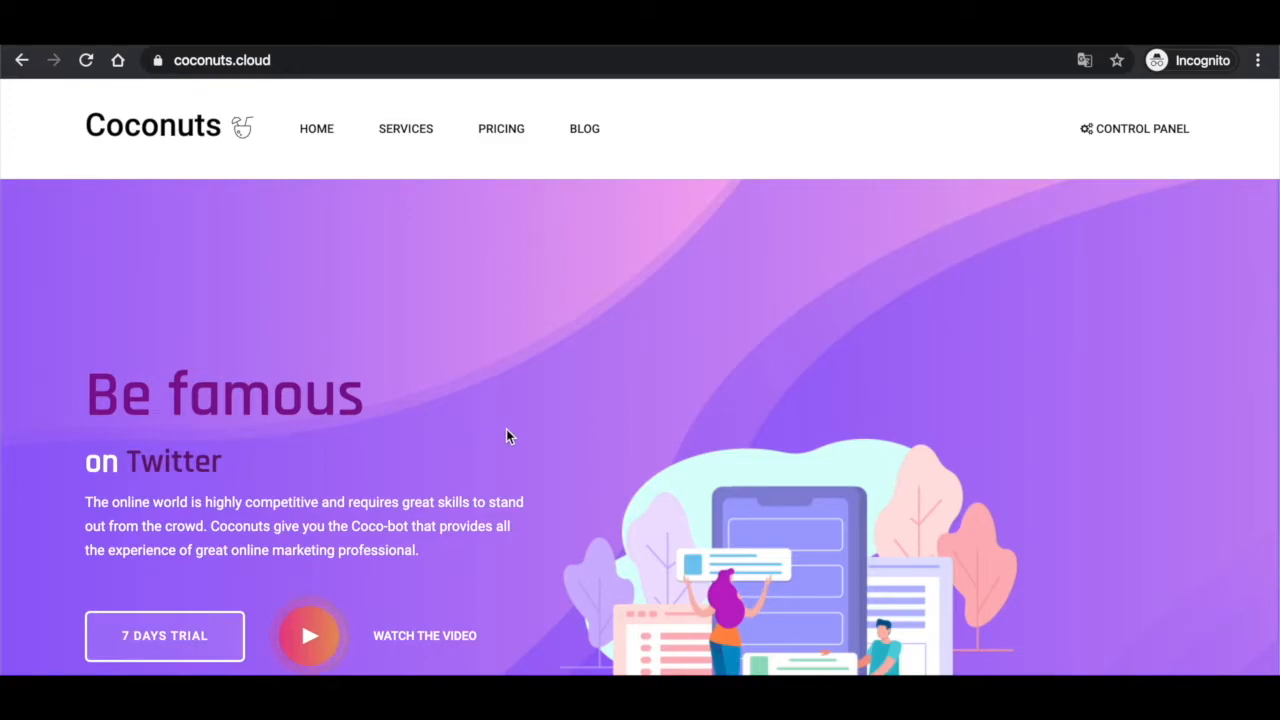
{"action": "mouse_move", "coordinate": [1136, 128]}
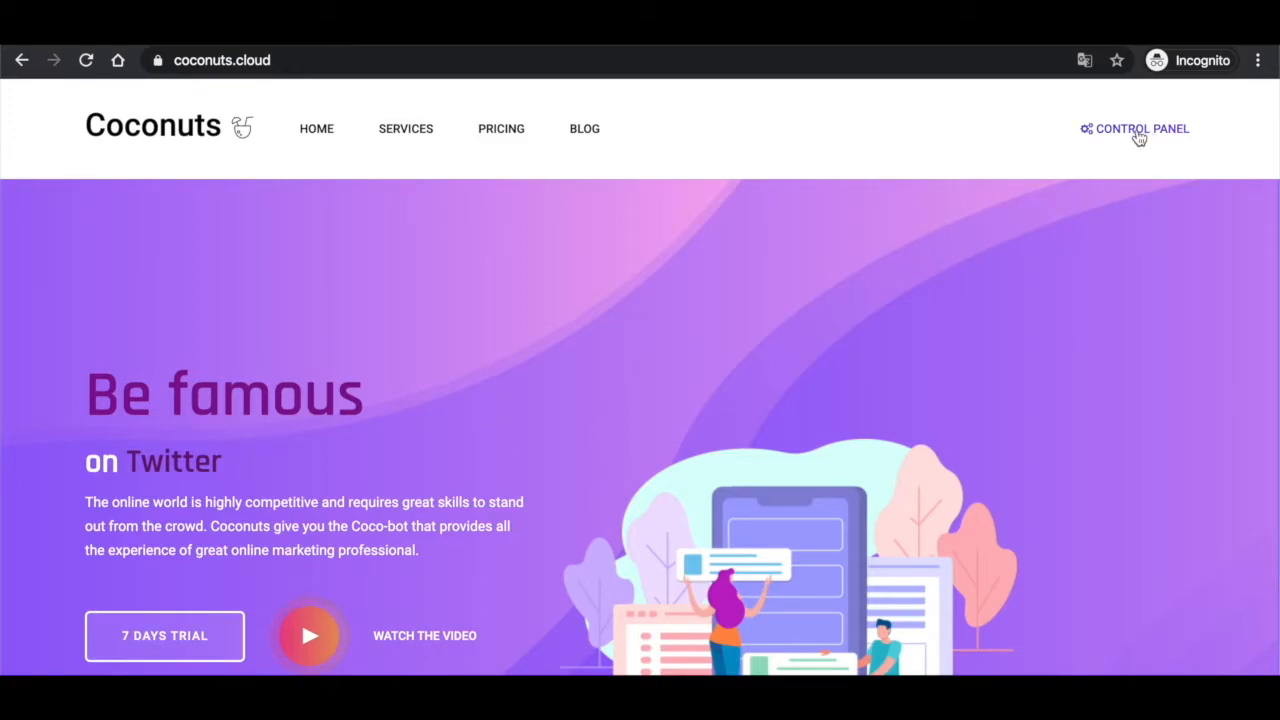
Enter the control panel, begin adding a Twitter account, then cancel back to the dashboard
{"action": "left_click", "coordinate": [1140, 128]}
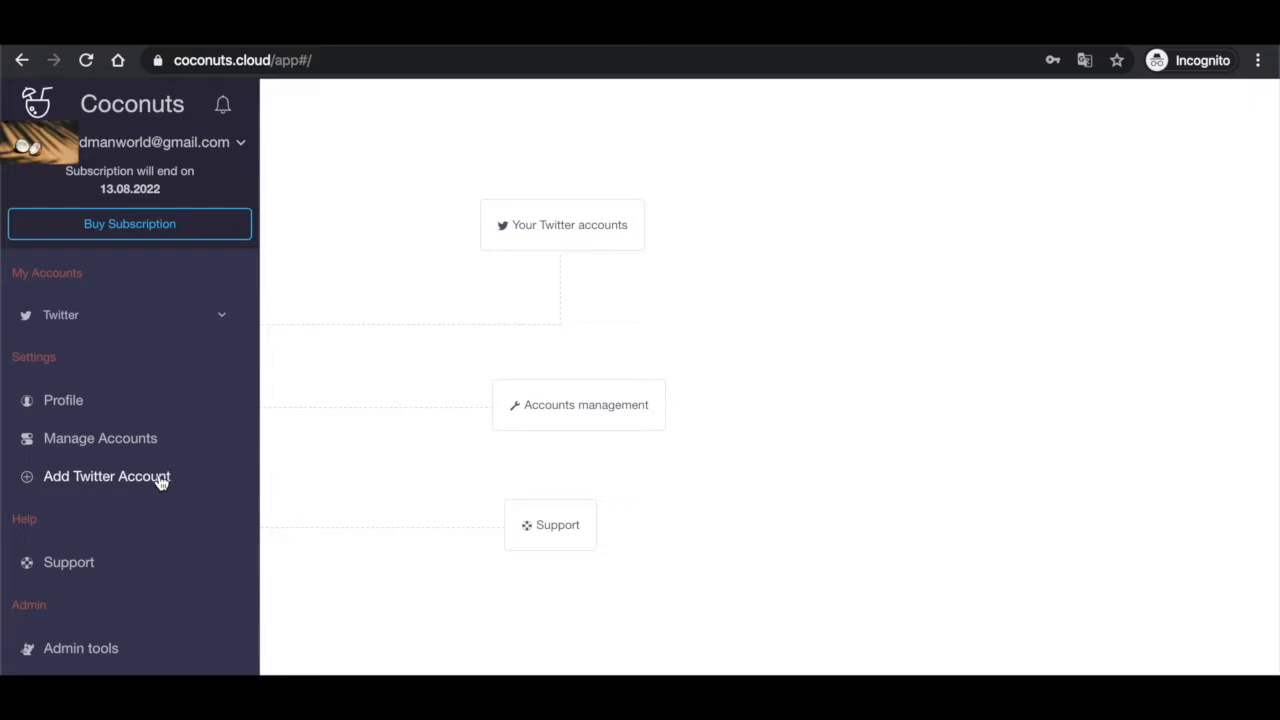
{"action": "left_click", "coordinate": [106, 476]}
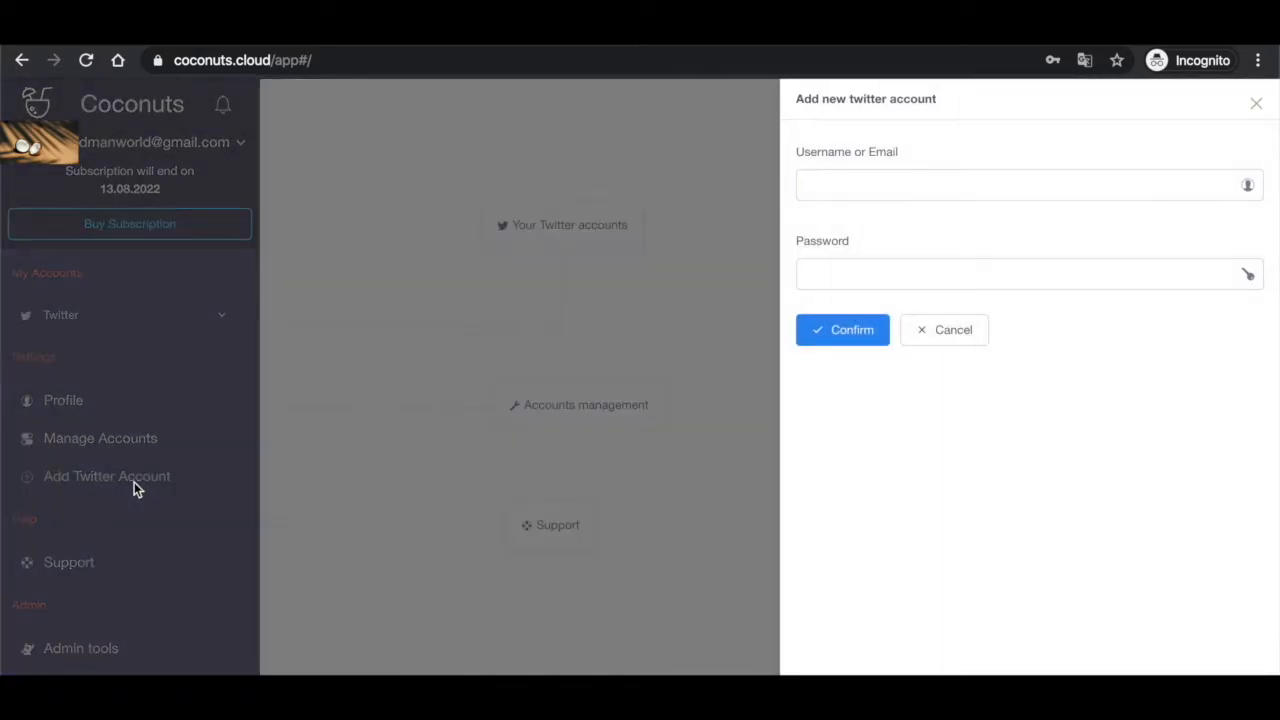
{"action": "left_click", "coordinate": [1020, 184]}
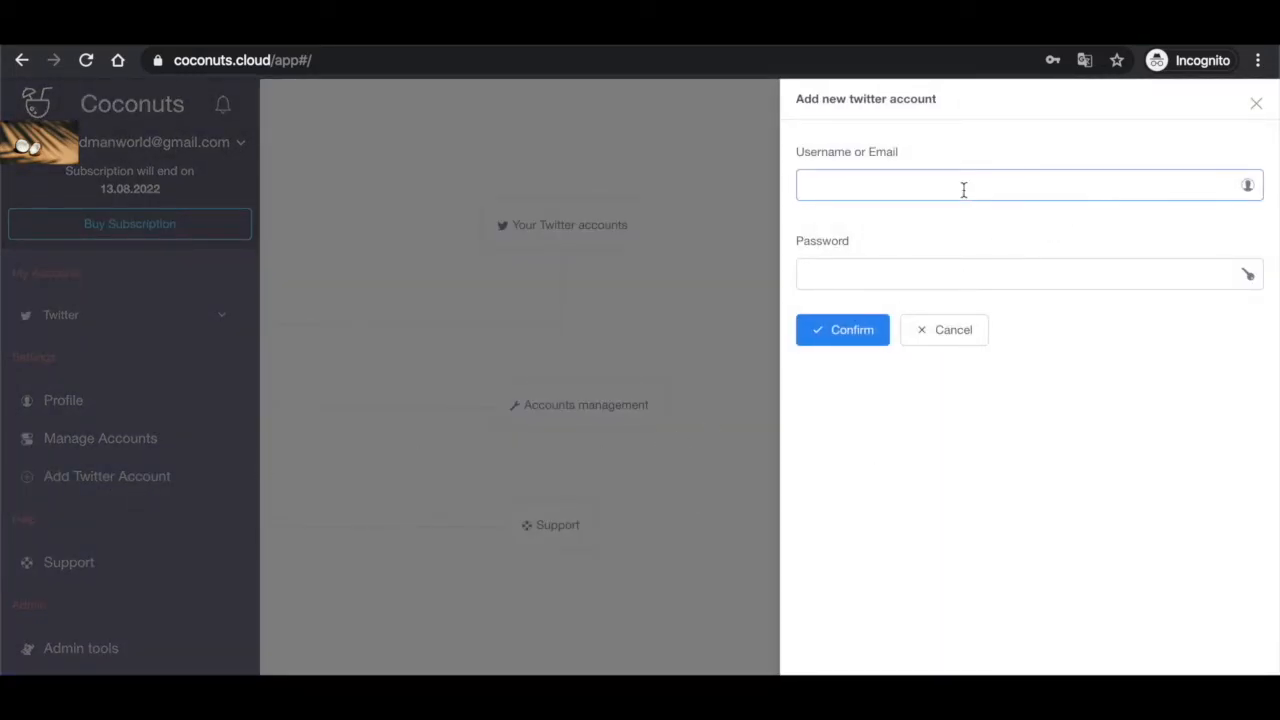
{"action": "mouse_move", "coordinate": [1050, 448]}
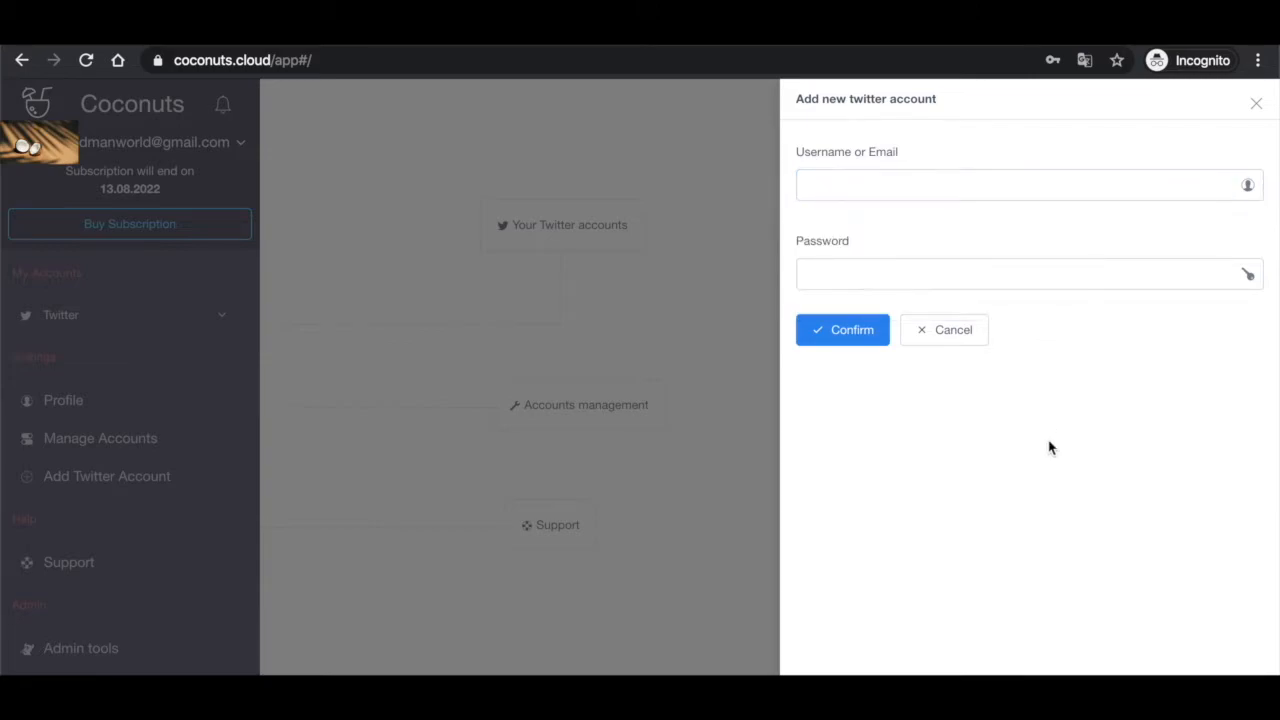
{"action": "mouse_move", "coordinate": [1016, 380]}
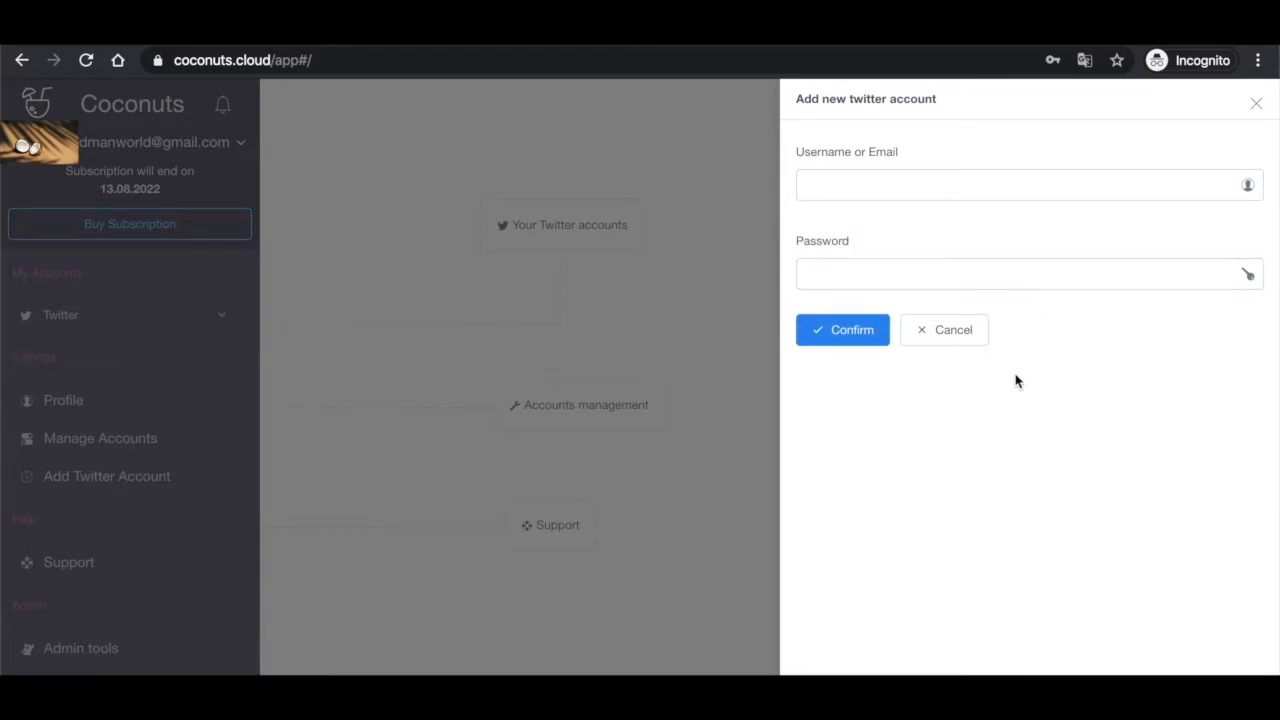
{"action": "left_click", "coordinate": [944, 328]}
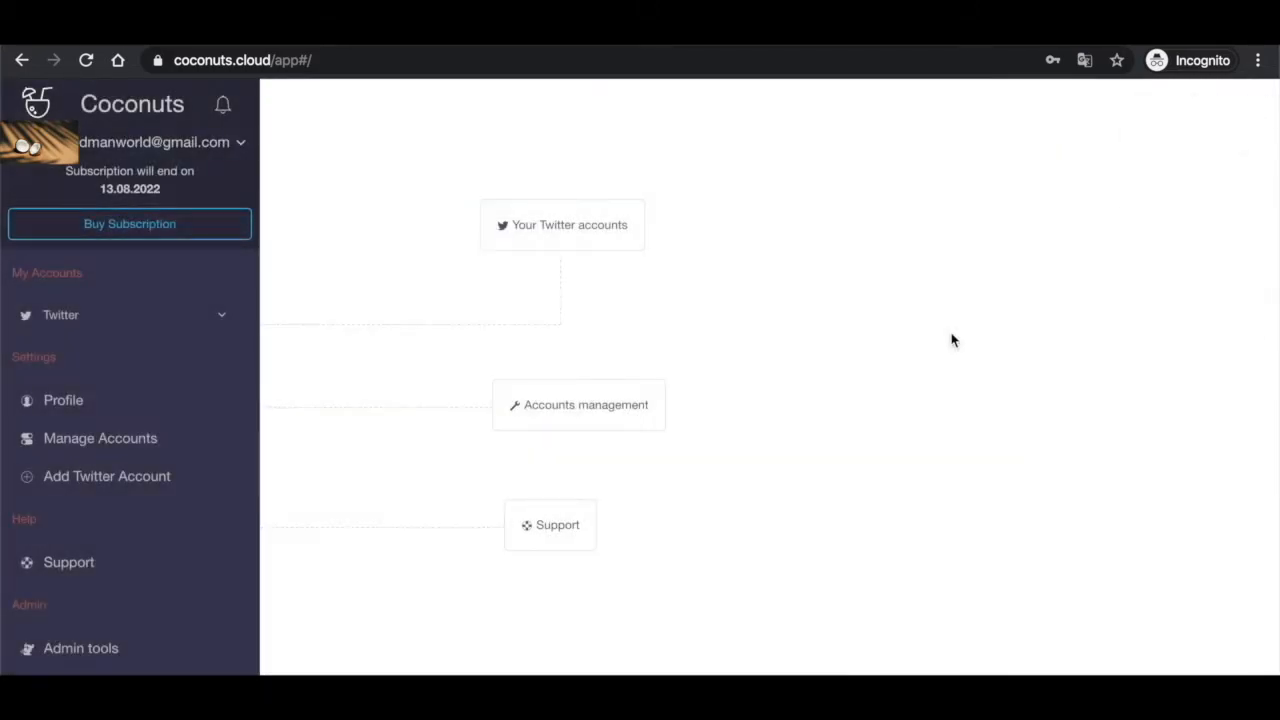
{"action": "mouse_move", "coordinate": [96, 312]}
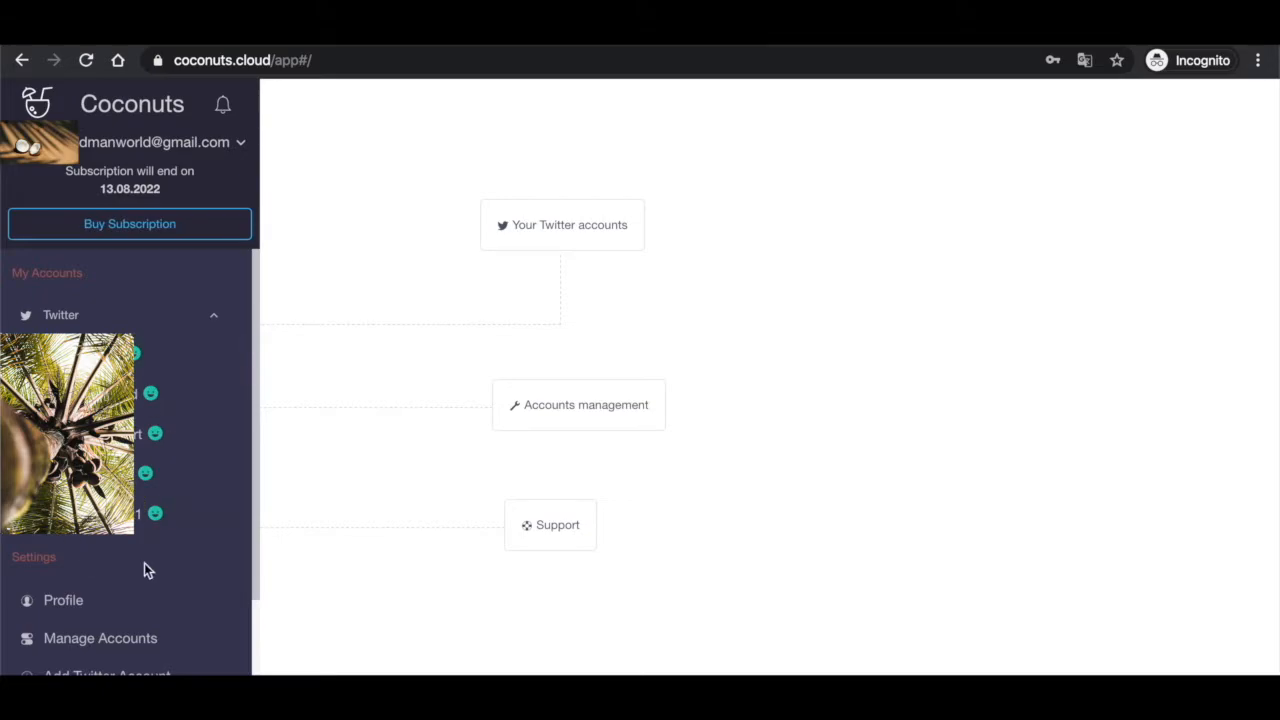
Go to the coconutscloud account's Follow / Unfollow settings under My Accounts
{"action": "left_click", "coordinate": [150, 392]}
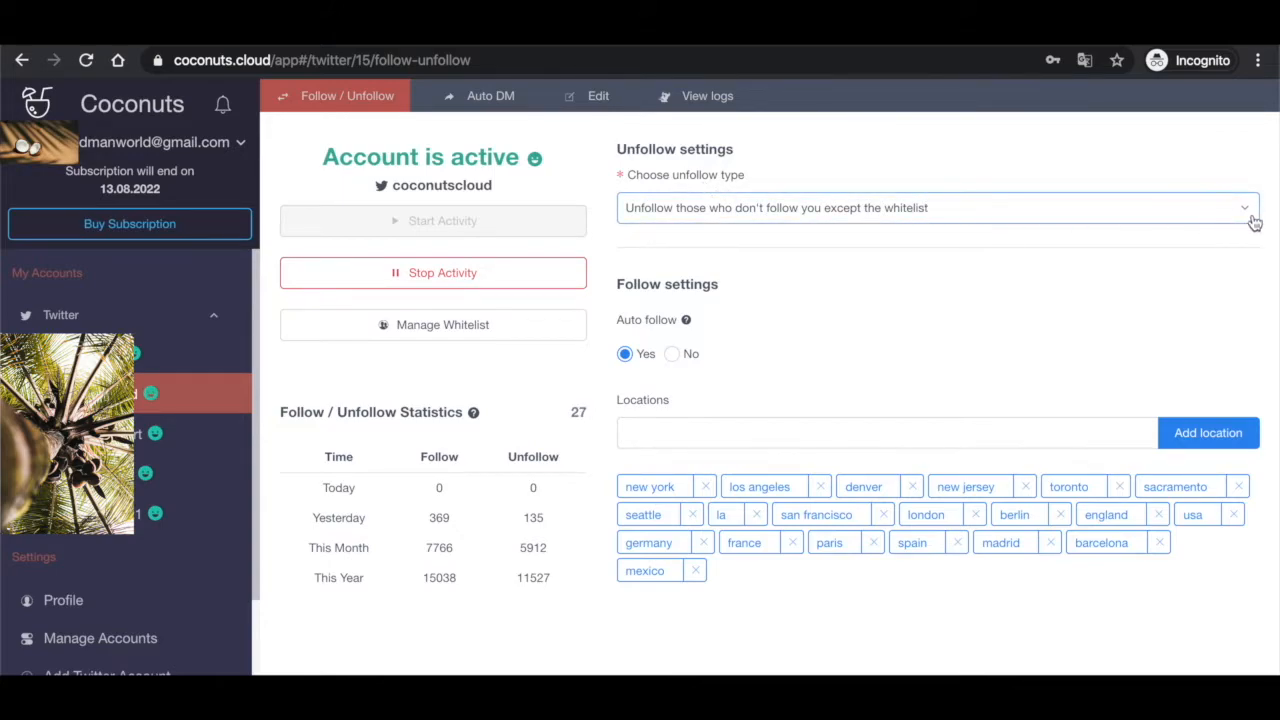
{"action": "left_click", "coordinate": [936, 206]}
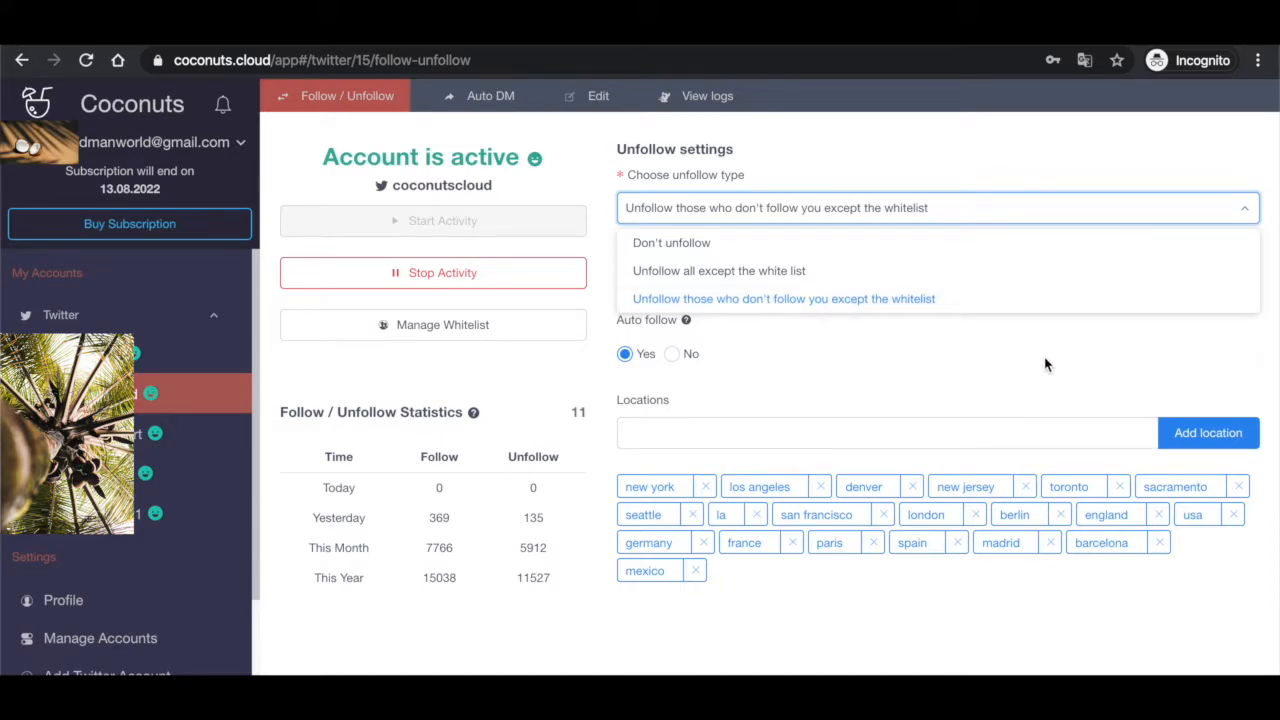
{"action": "left_click", "coordinate": [784, 298]}
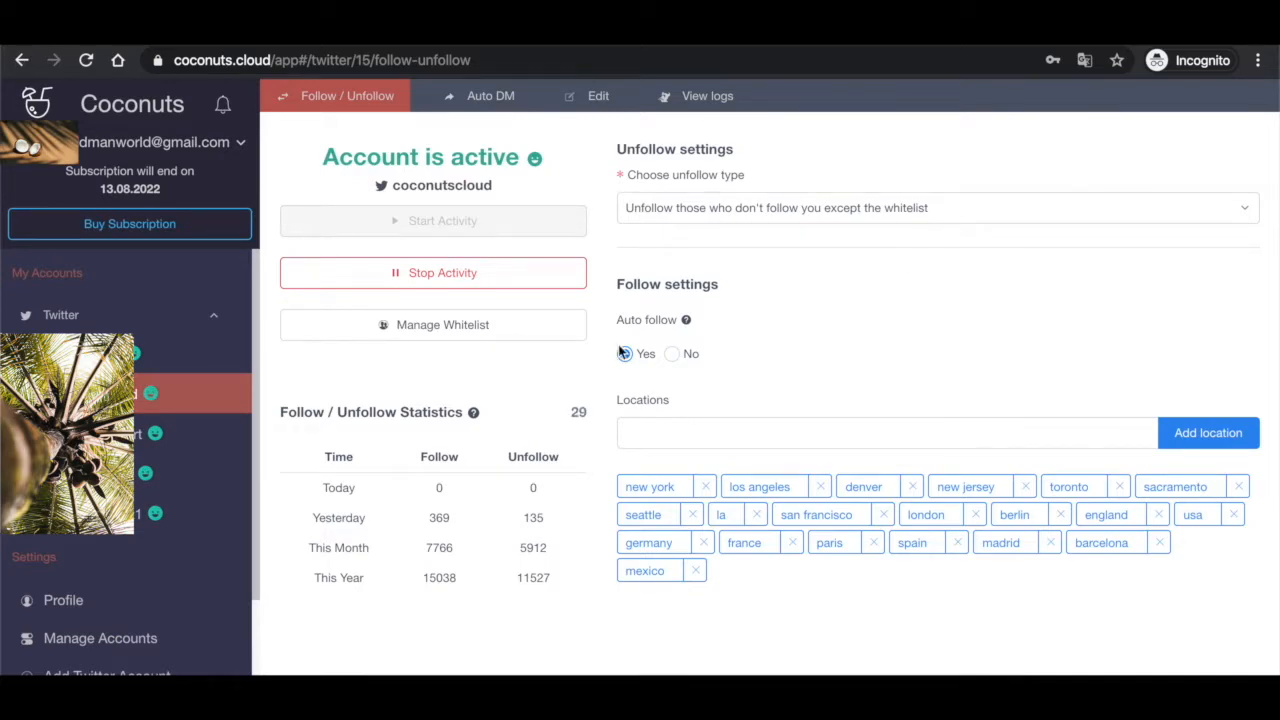
Set Auto follow to No for the coconutscloud account
{"action": "left_click", "coordinate": [624, 352]}
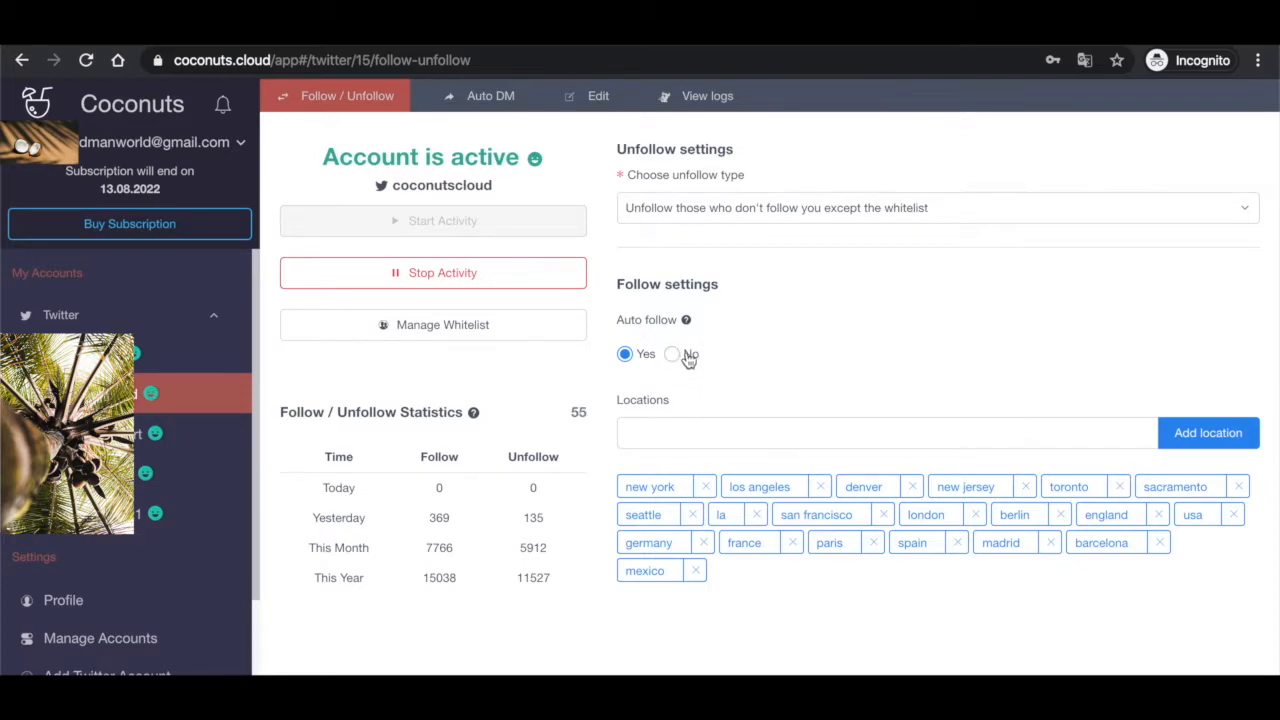
{"action": "left_click", "coordinate": [672, 354]}
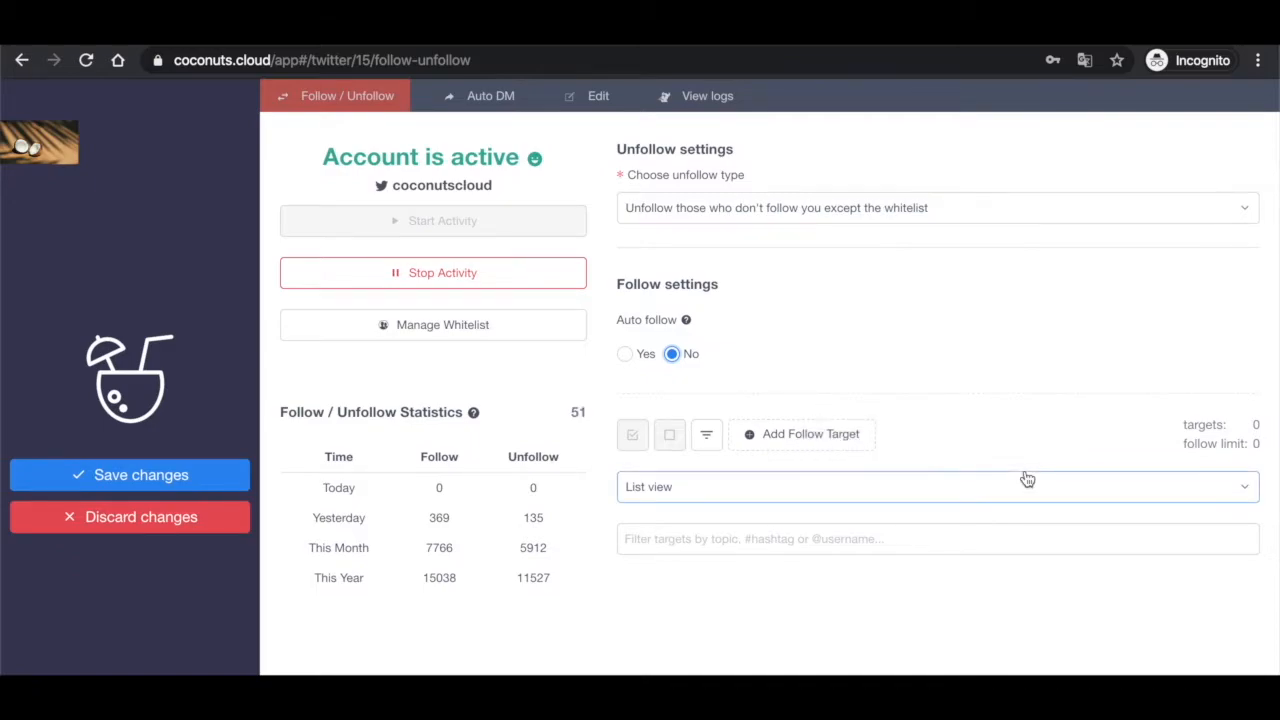
Add a new follow target #success with a daily follow limit of 200
{"action": "left_click", "coordinate": [800, 432]}
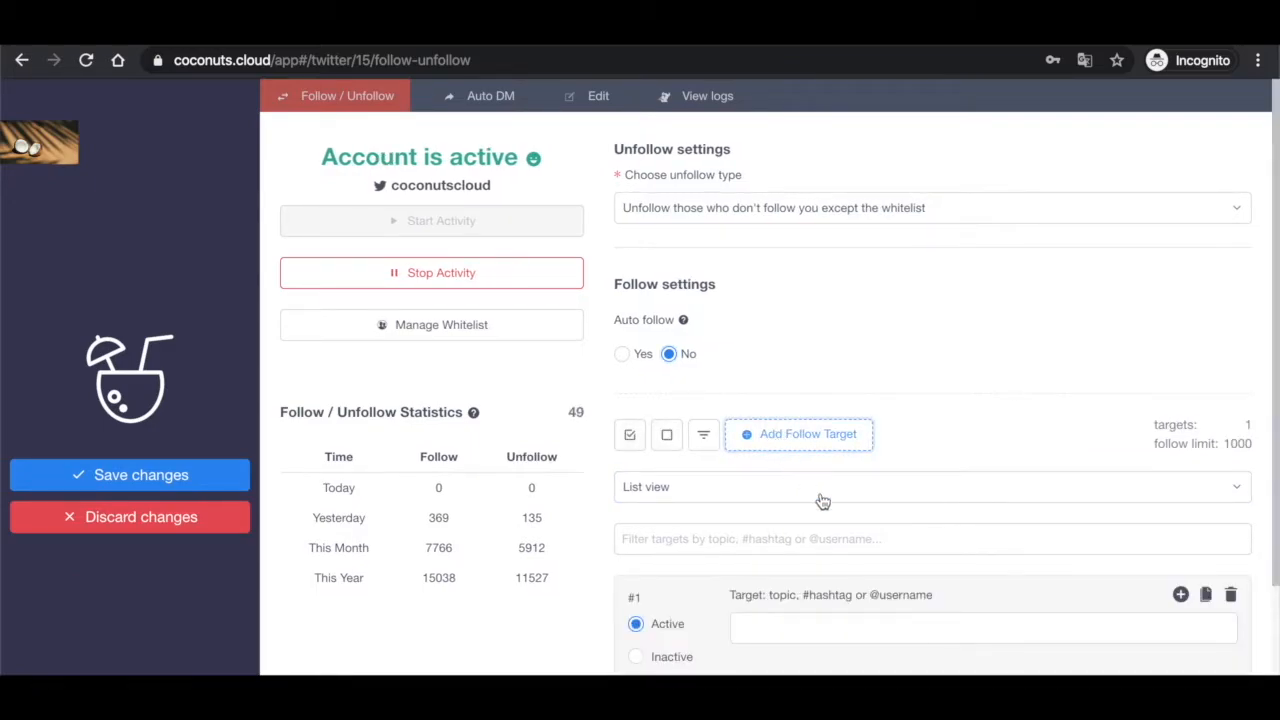
{"action": "scroll", "scroll_direction": "down", "scroll_amount": 3}
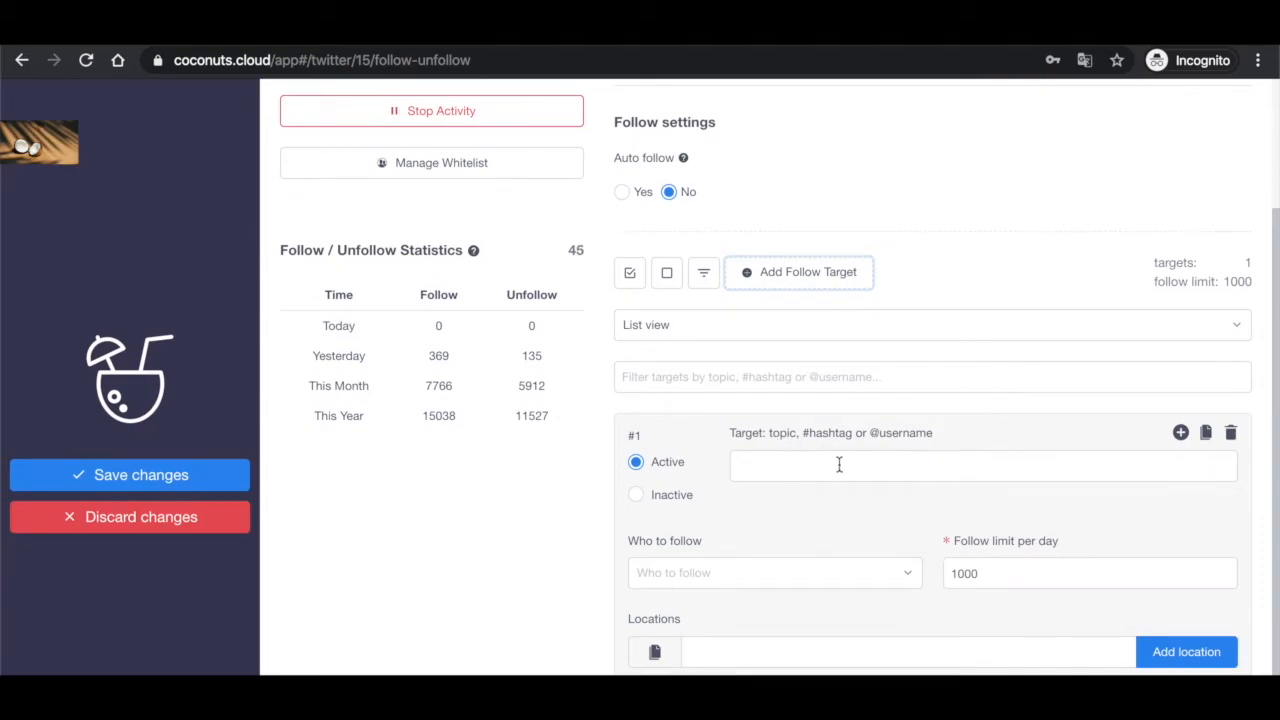
{"action": "type", "text": "#"}
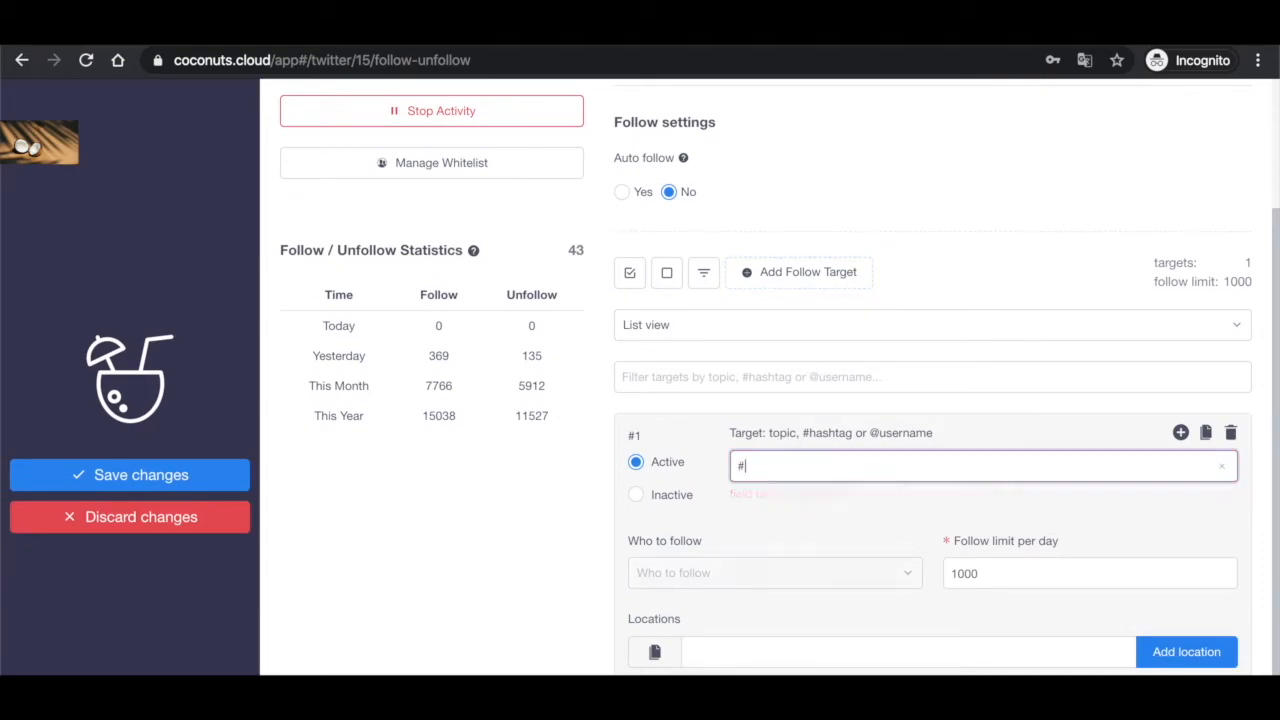
{"action": "type", "text": "success"}
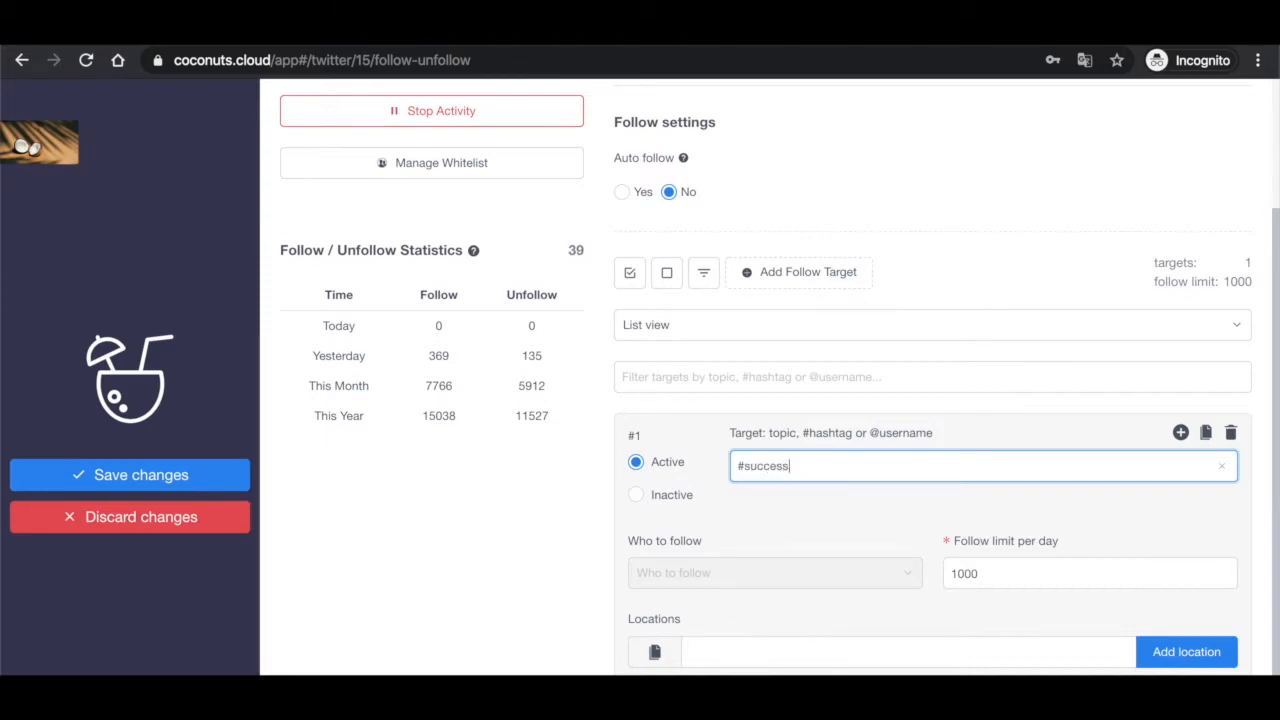
{"action": "left_click", "coordinate": [1088, 572]}
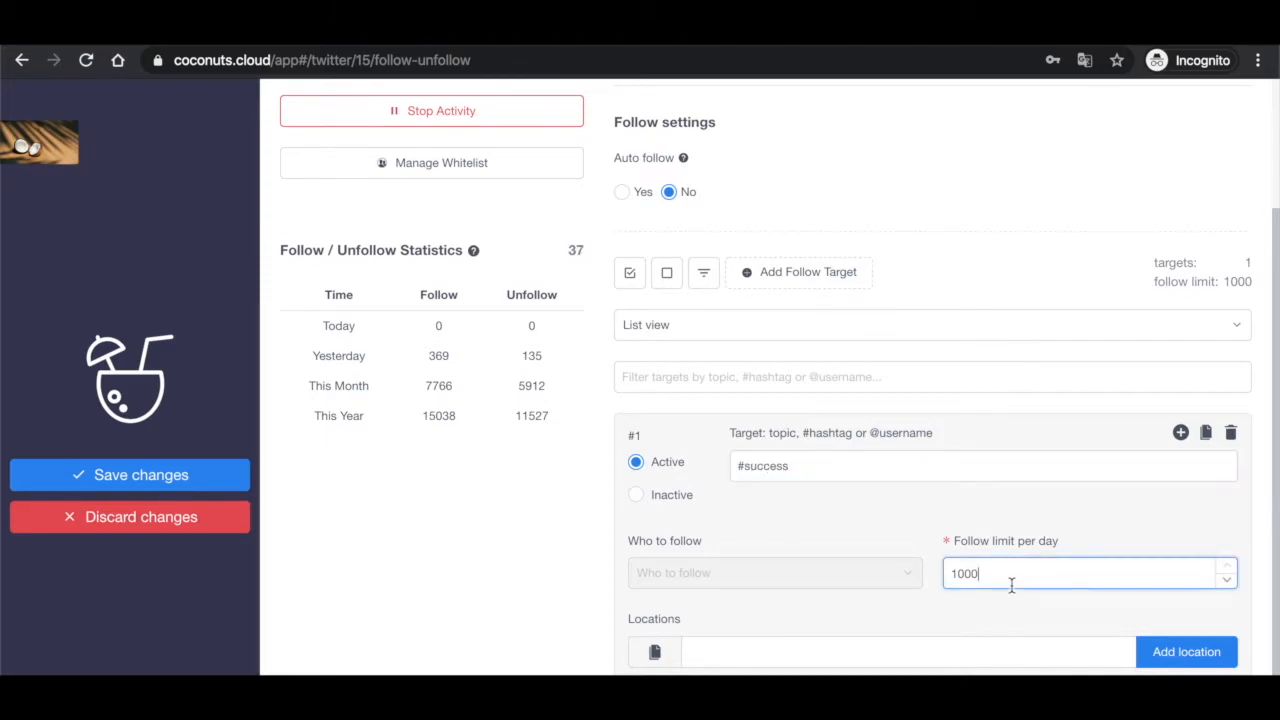
{"action": "type", "text": "200"}
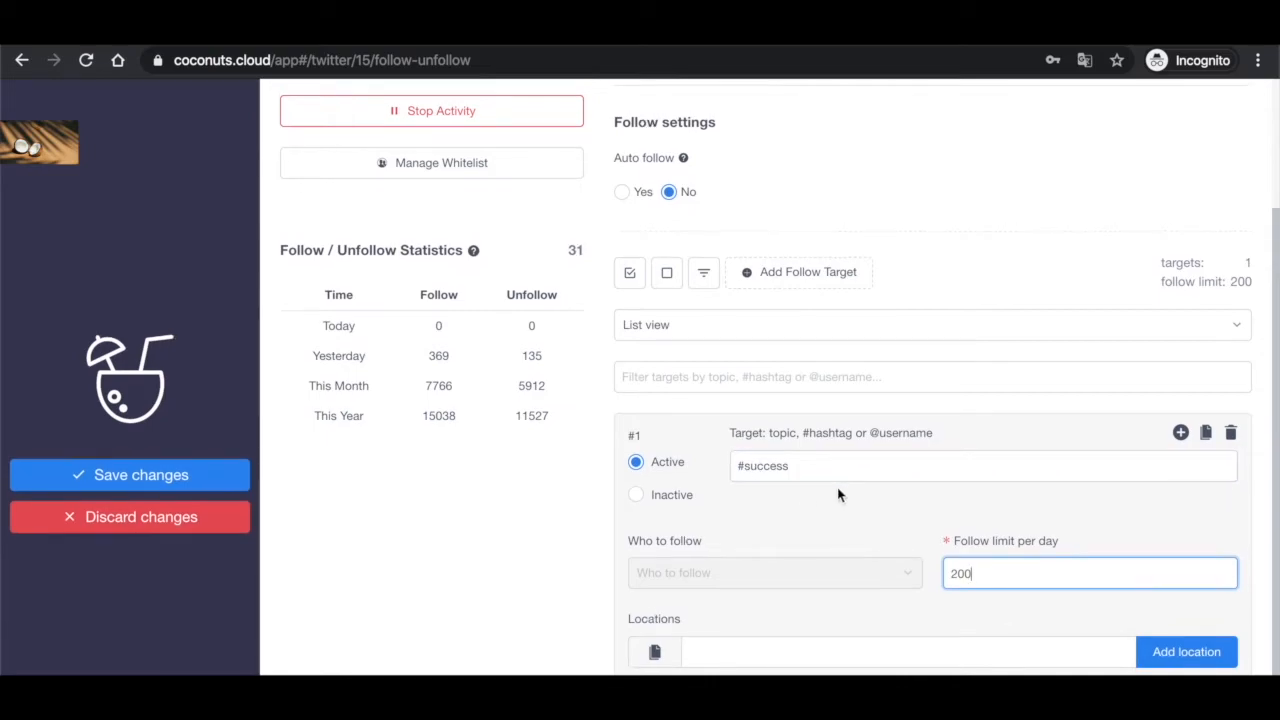
Add New York as a location for the #success follow target
{"action": "left_click", "coordinate": [900, 652]}
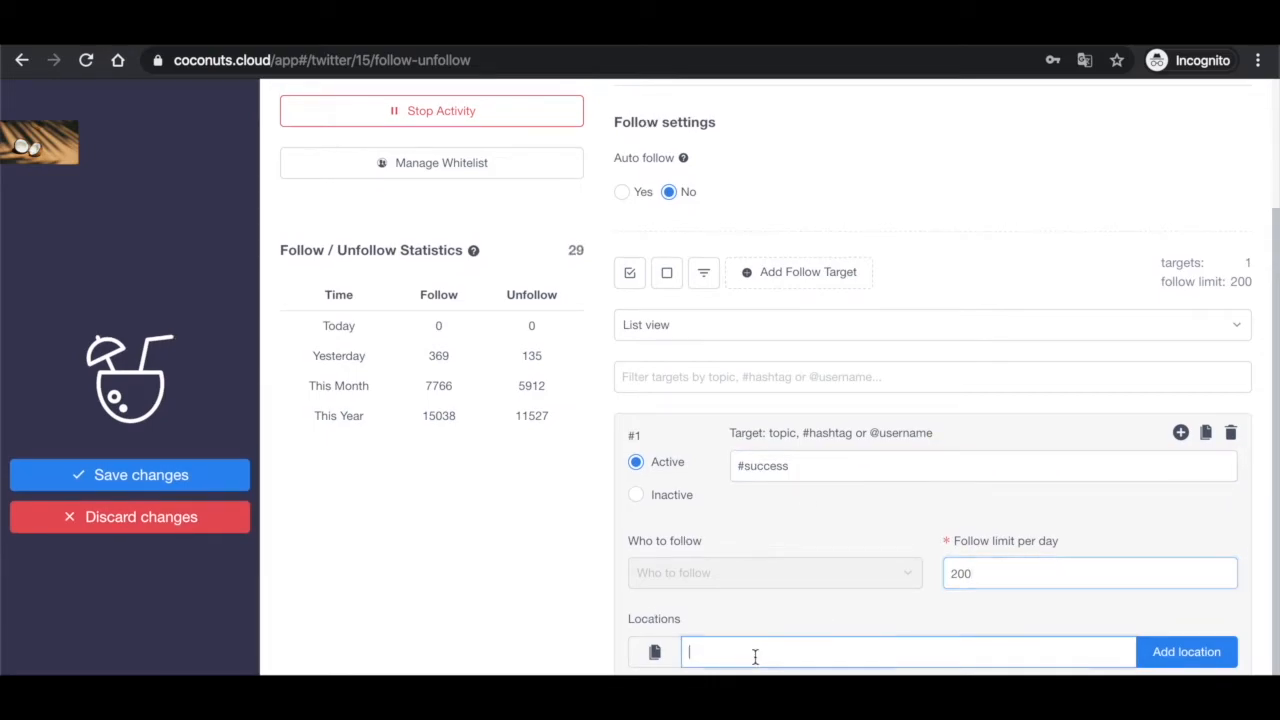
{"action": "type", "text": "New y"}
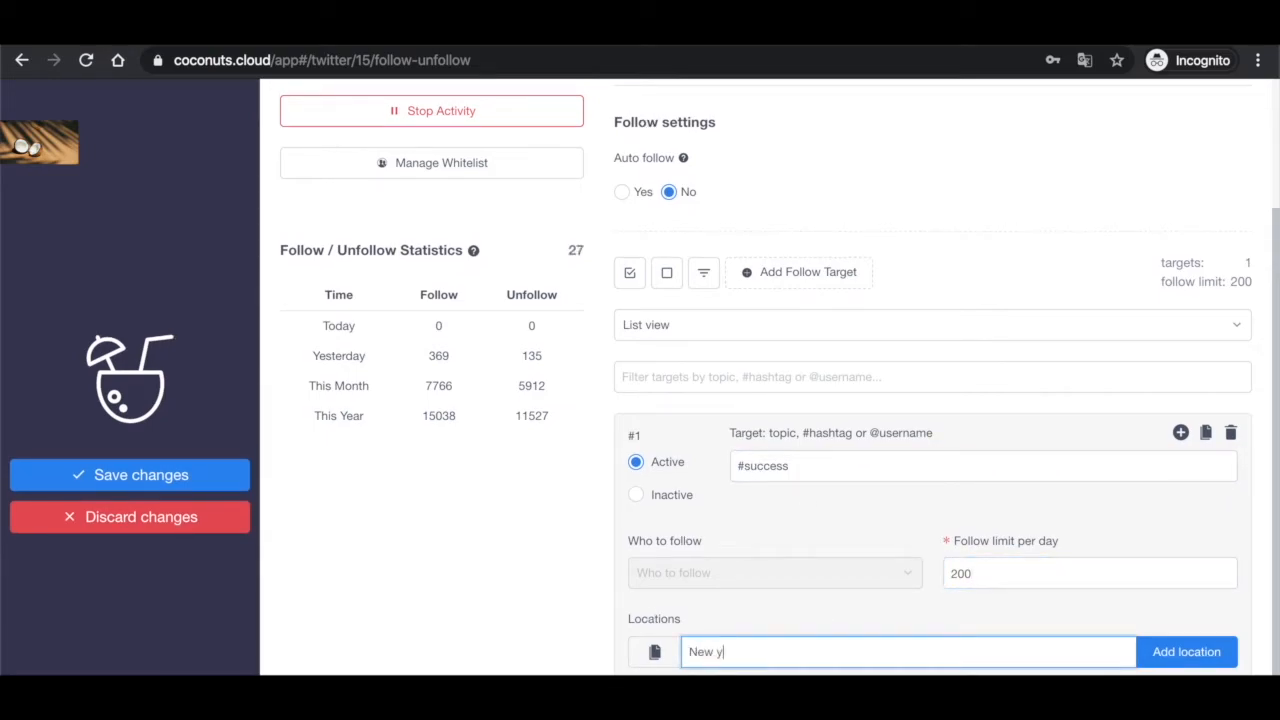
{"action": "type", "text": "ork"}
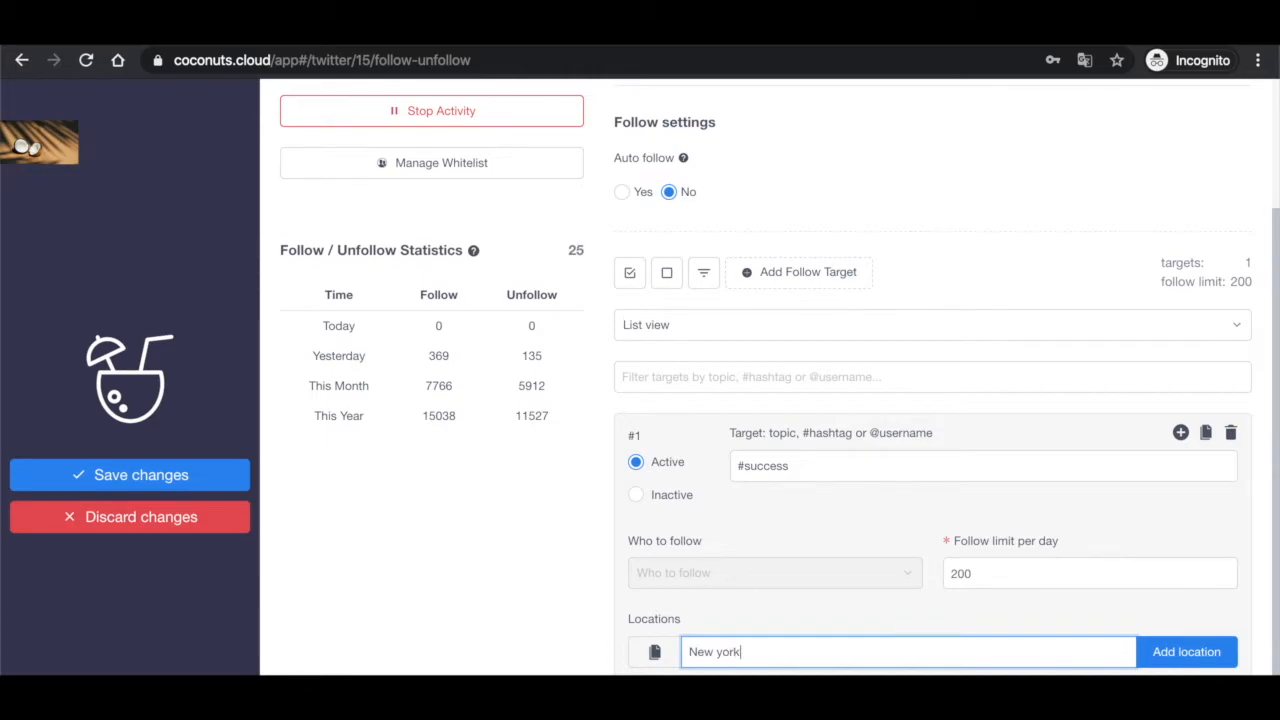
{"action": "key", "text": "Backspace"}
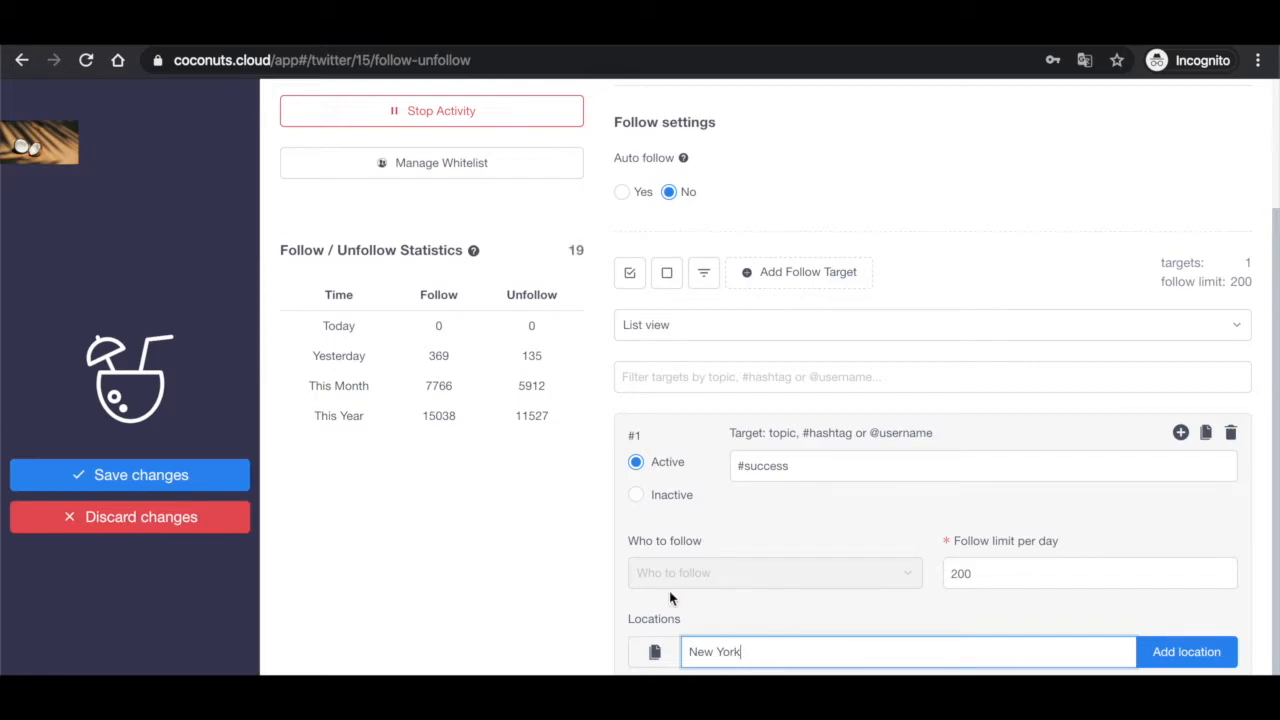
{"action": "left_click", "coordinate": [1186, 652]}
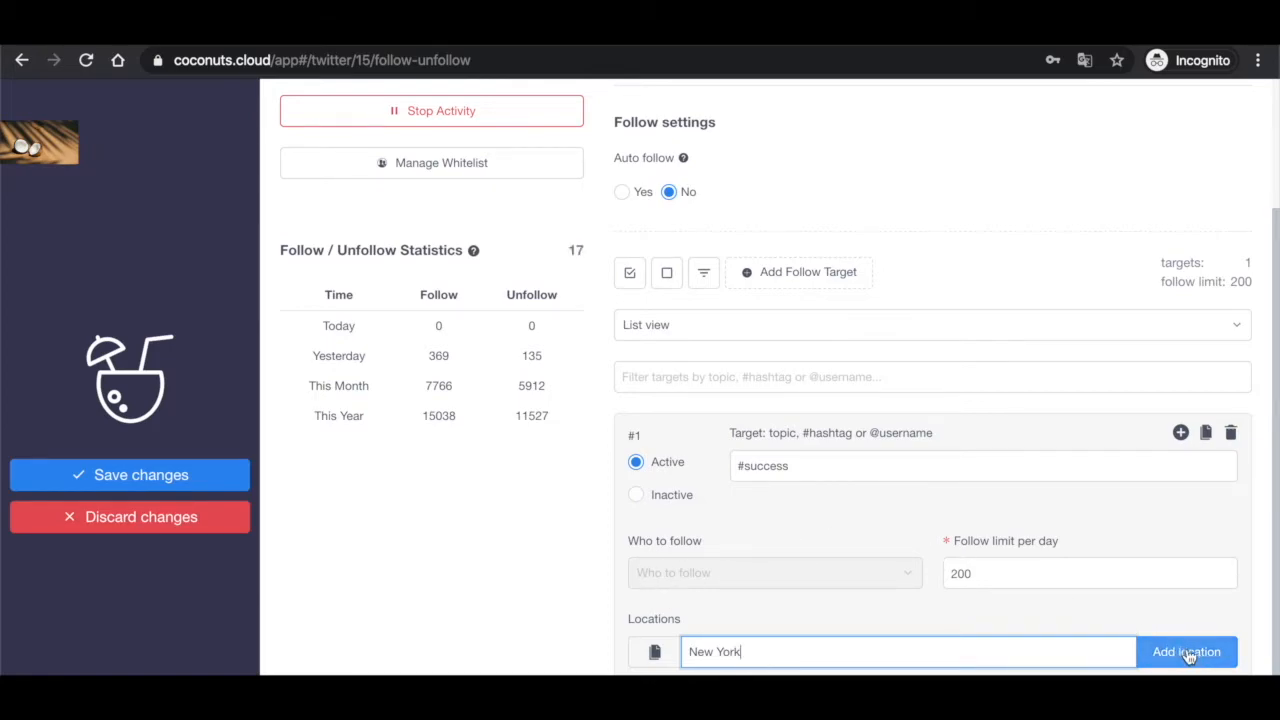
{"action": "left_click", "coordinate": [1186, 652]}
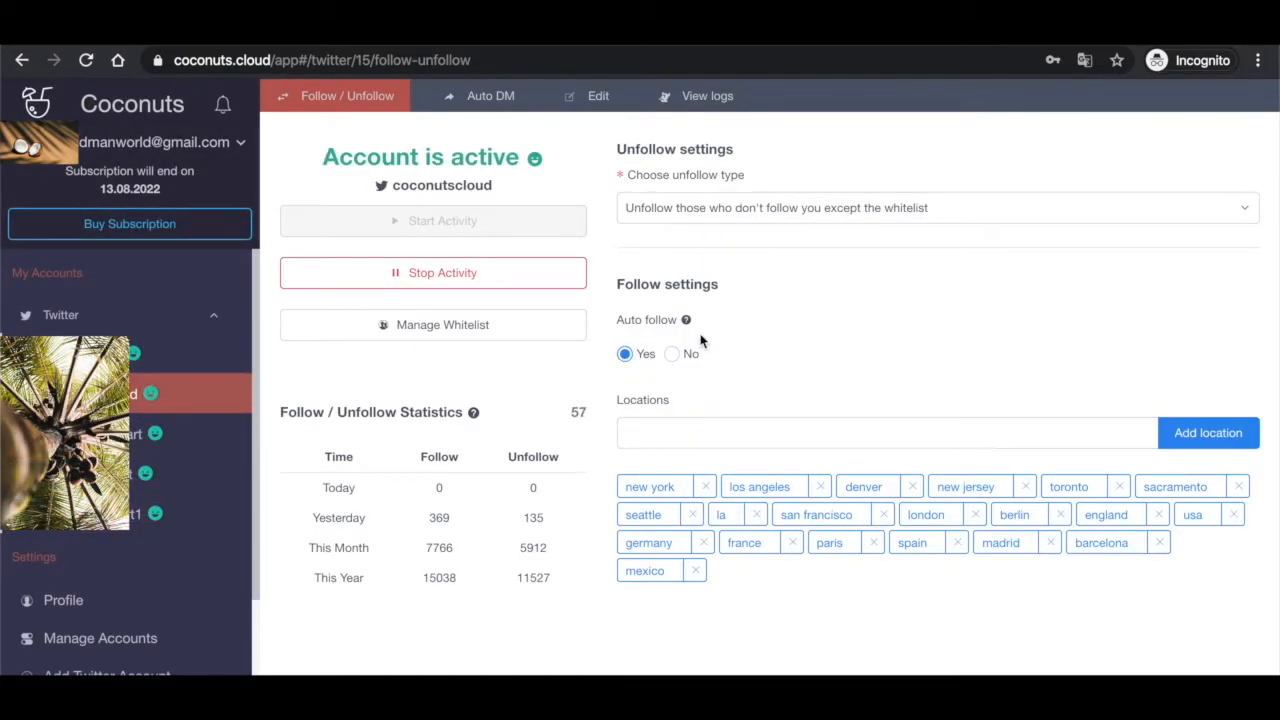
{"action": "mouse_move", "coordinate": [688, 320]}
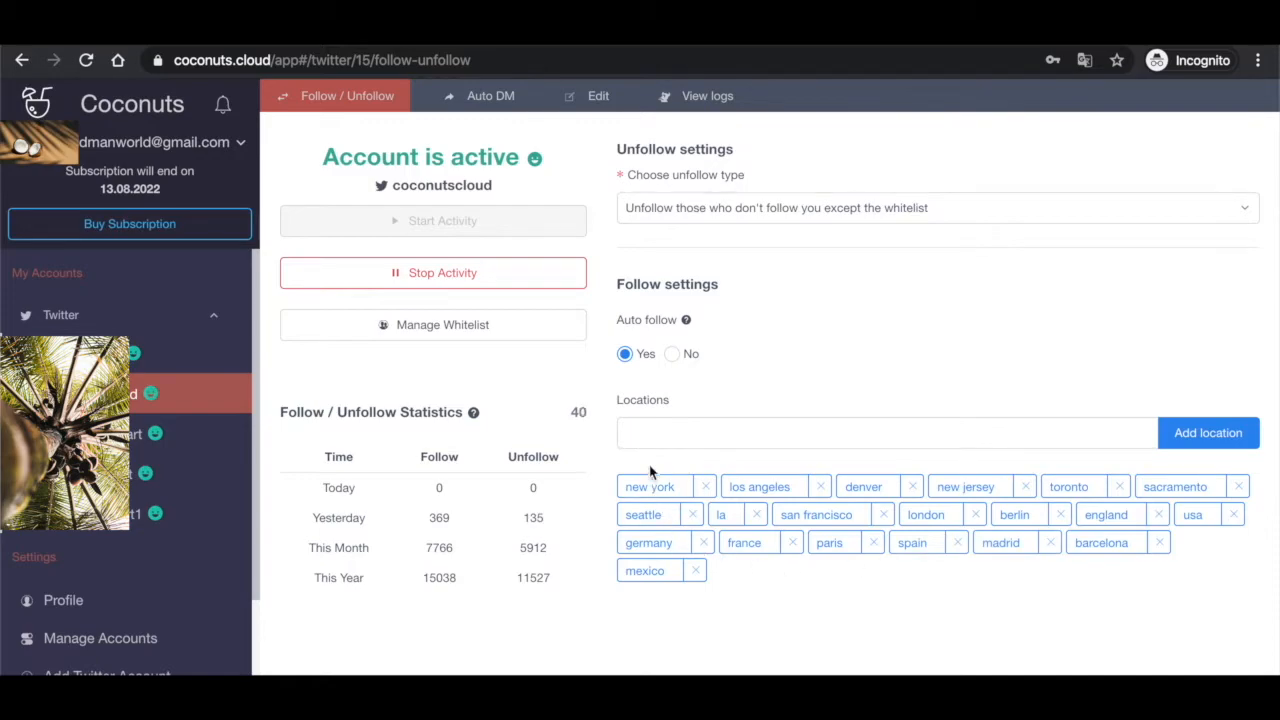
Set Auto follow back to Yes, keeping the New York, Los Angeles, London and Paris location tags
{"action": "left_click", "coordinate": [888, 432]}
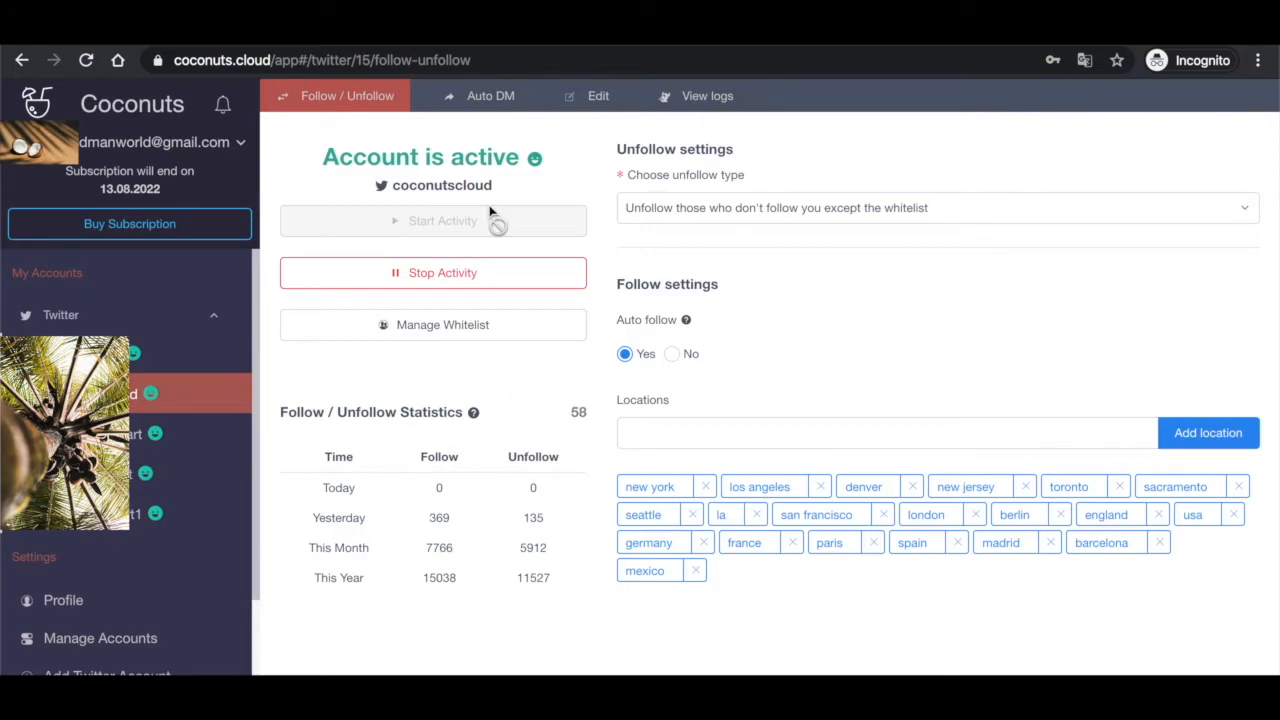
Go to Auto DM and start a new Twitter direct message
{"action": "left_click", "coordinate": [490, 96]}
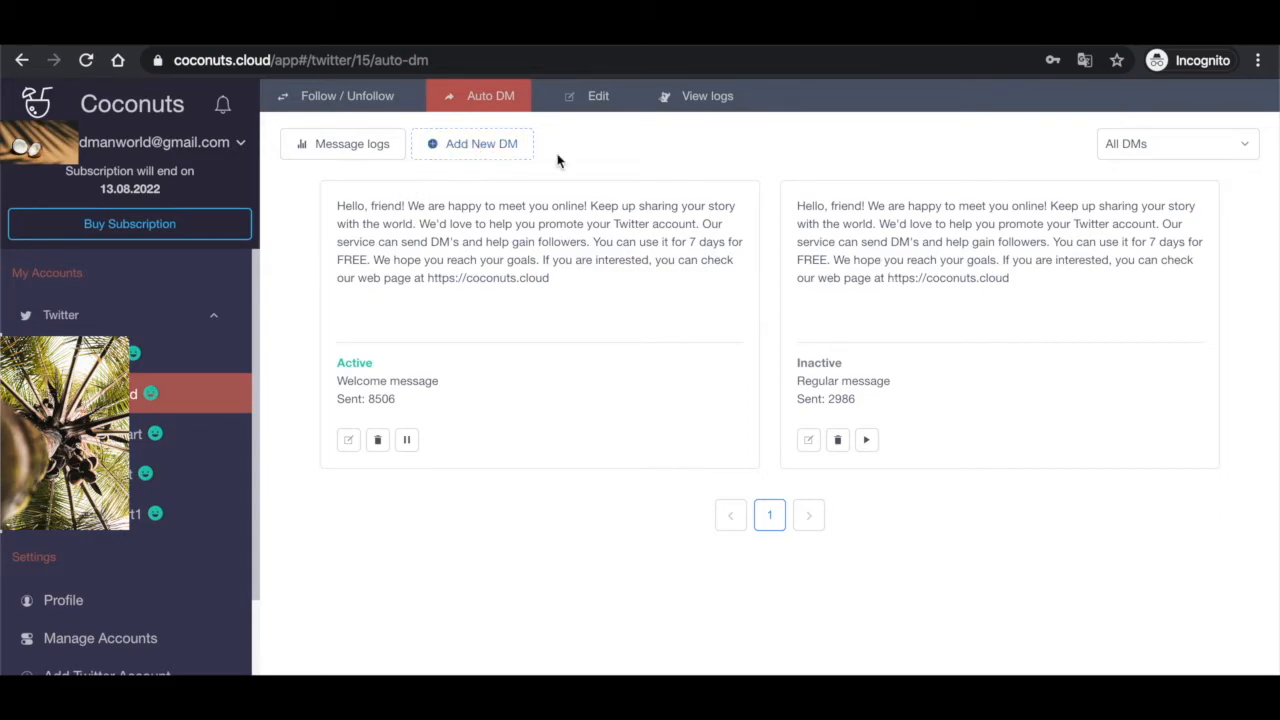
{"action": "left_click", "coordinate": [480, 144]}
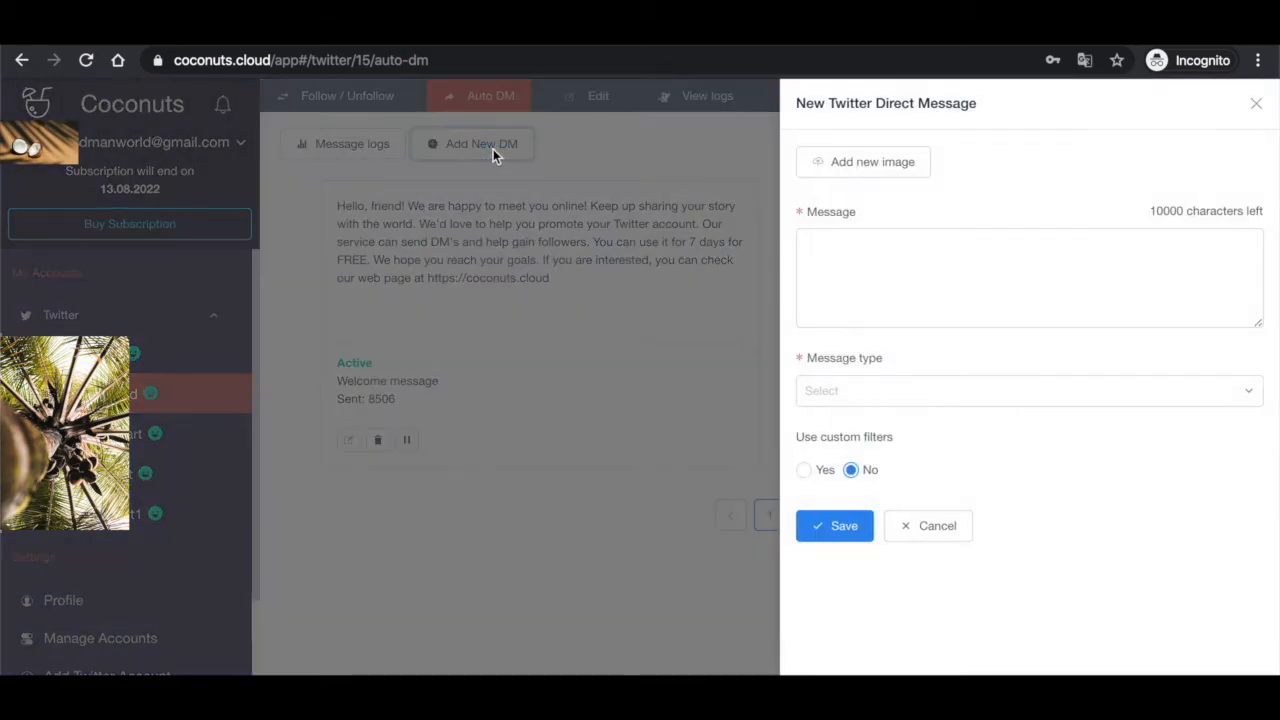
Check the message type choices, then close the new DM form unsaved
{"action": "left_click", "coordinate": [1028, 278]}
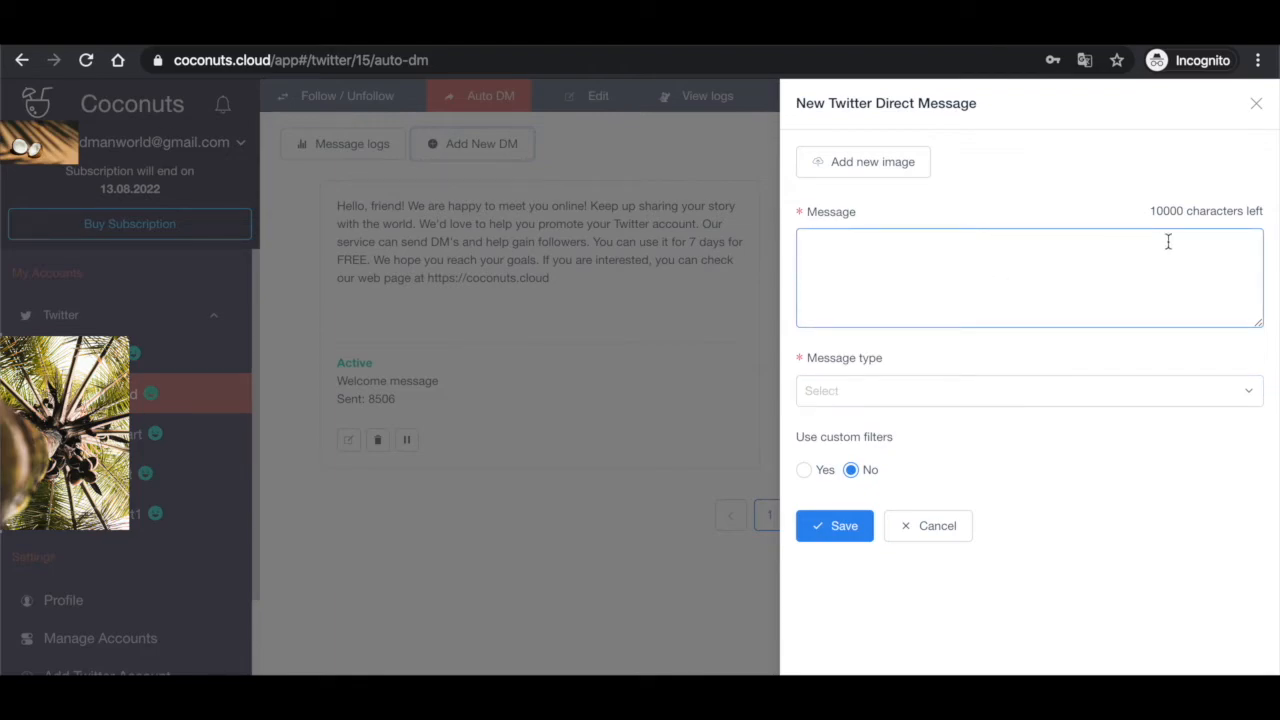
{"action": "left_click", "coordinate": [1028, 390]}
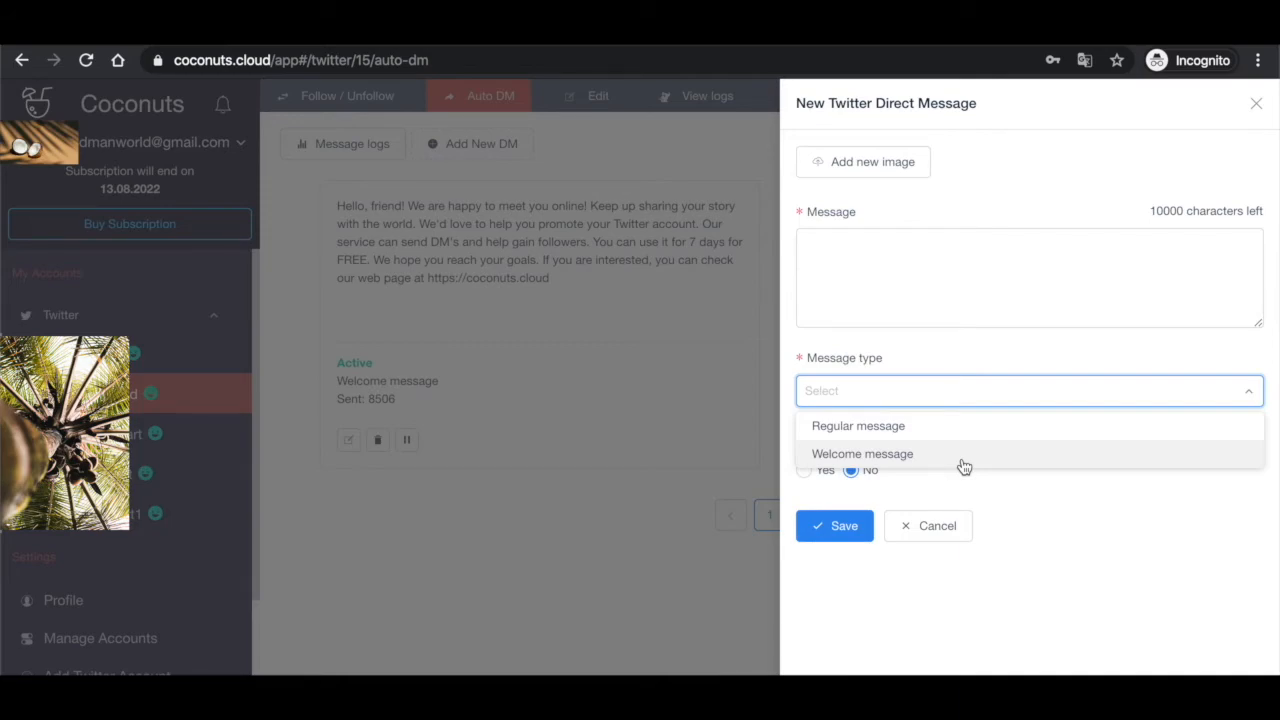
{"action": "mouse_move", "coordinate": [904, 424]}
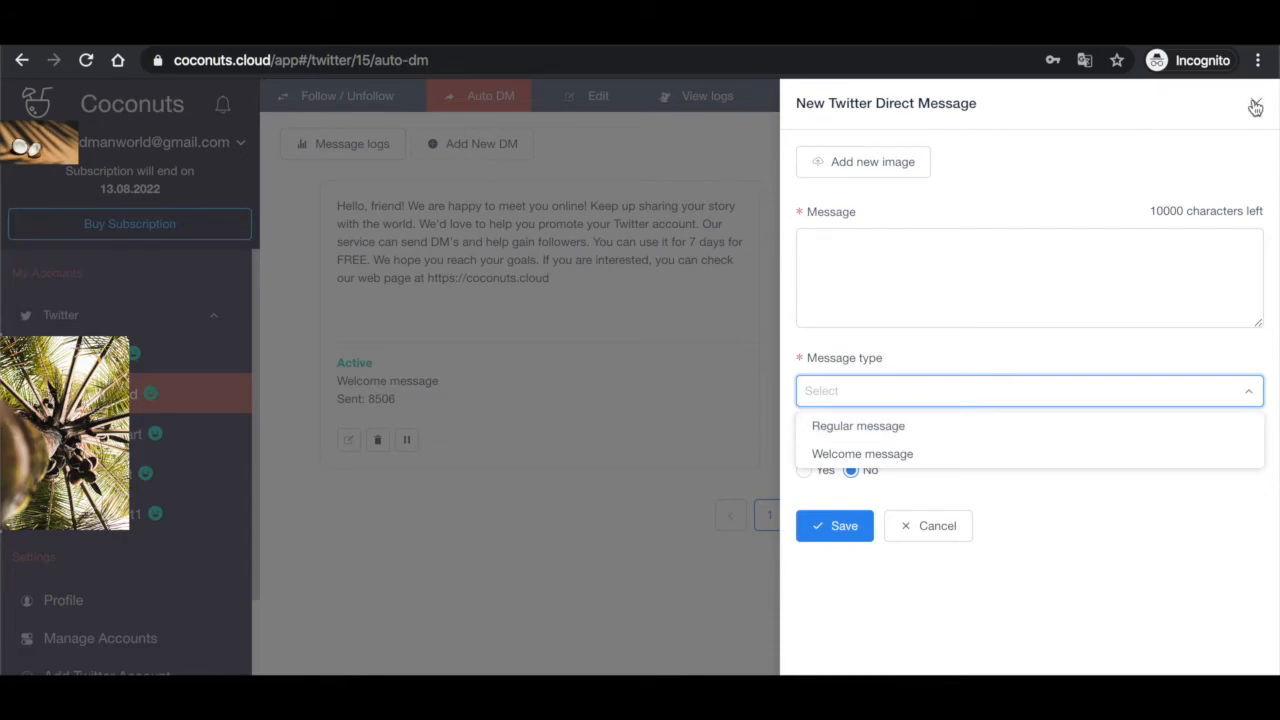
{"action": "left_click", "coordinate": [1028, 390]}
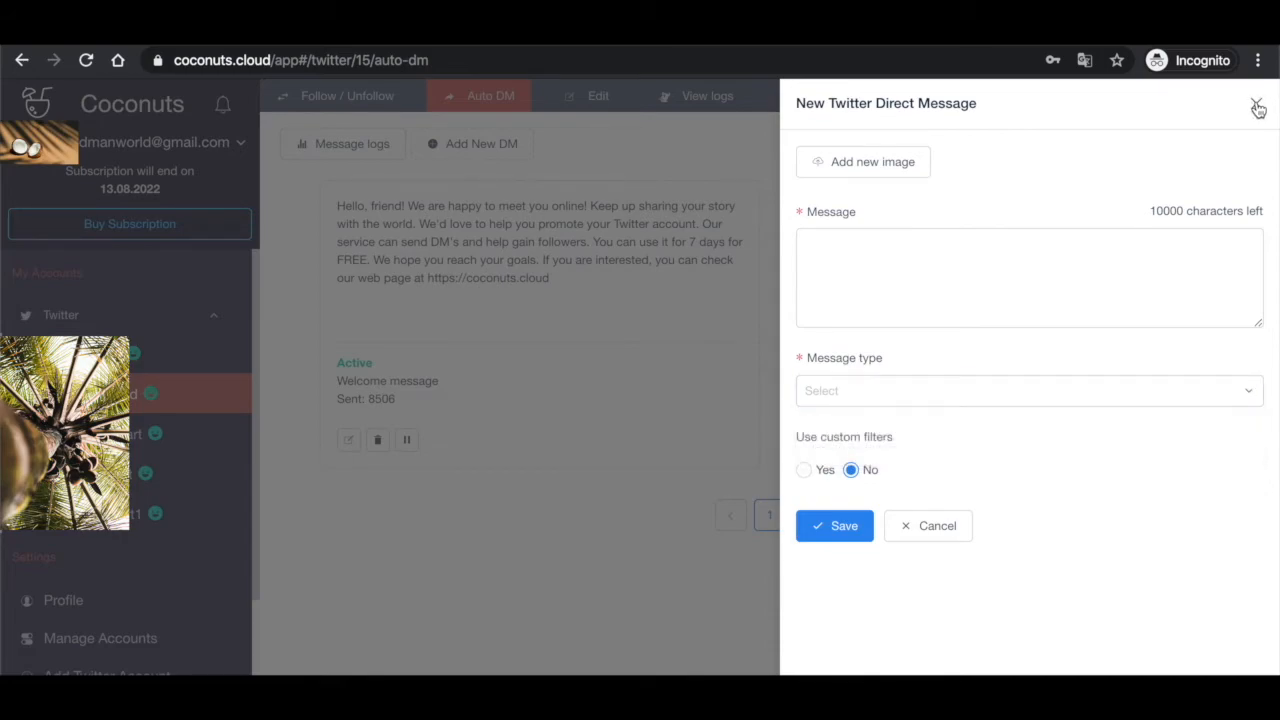
{"action": "left_click", "coordinate": [1028, 276]}
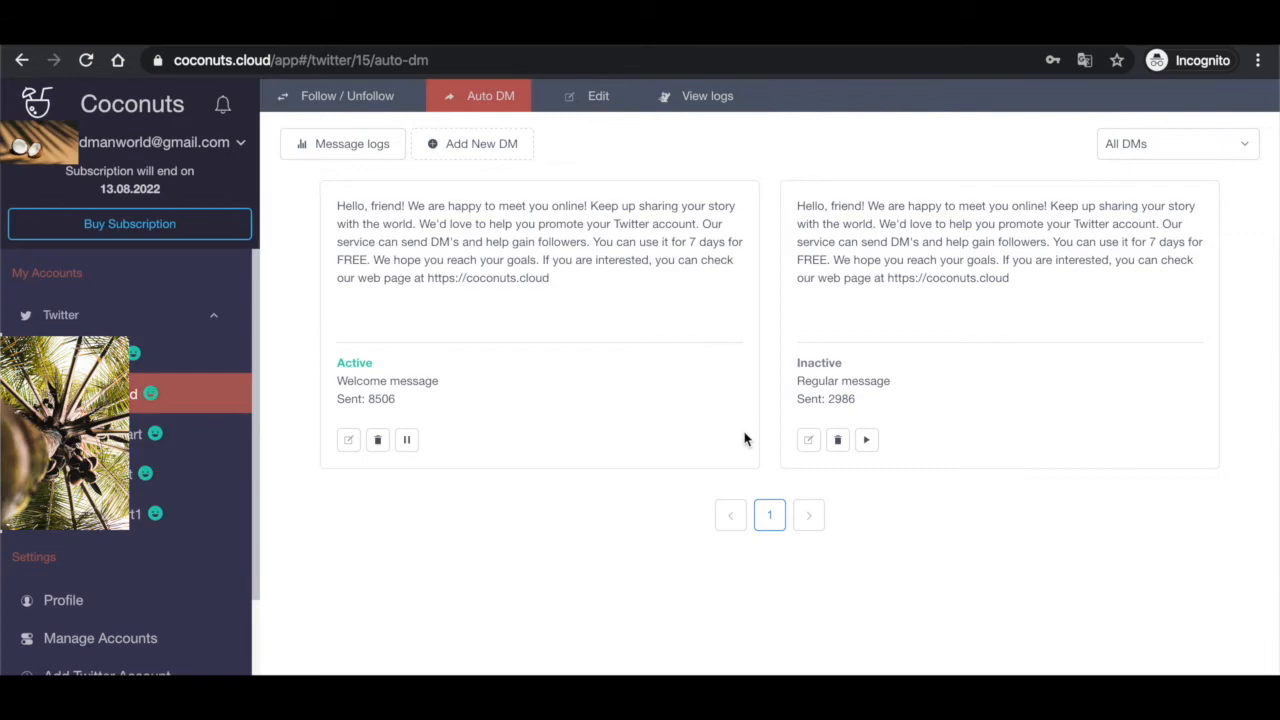
{"action": "mouse_move", "coordinate": [712, 388]}
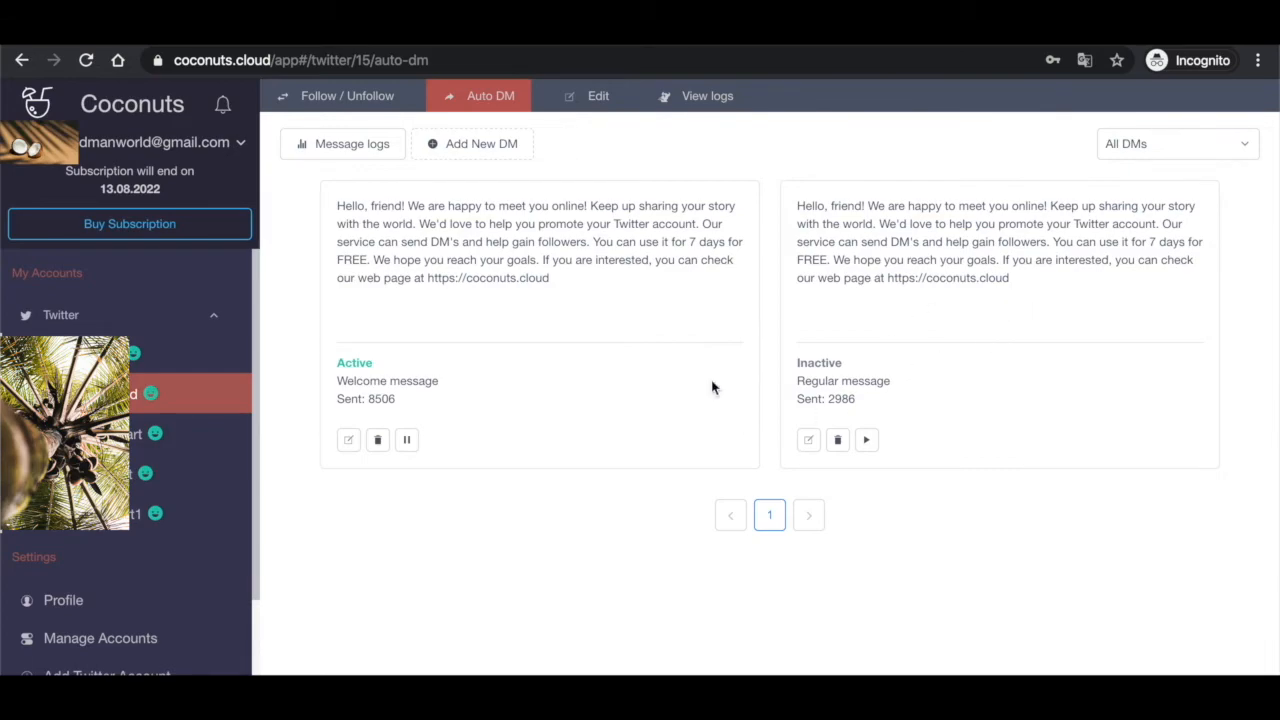
{"action": "mouse_move", "coordinate": [450, 248]}
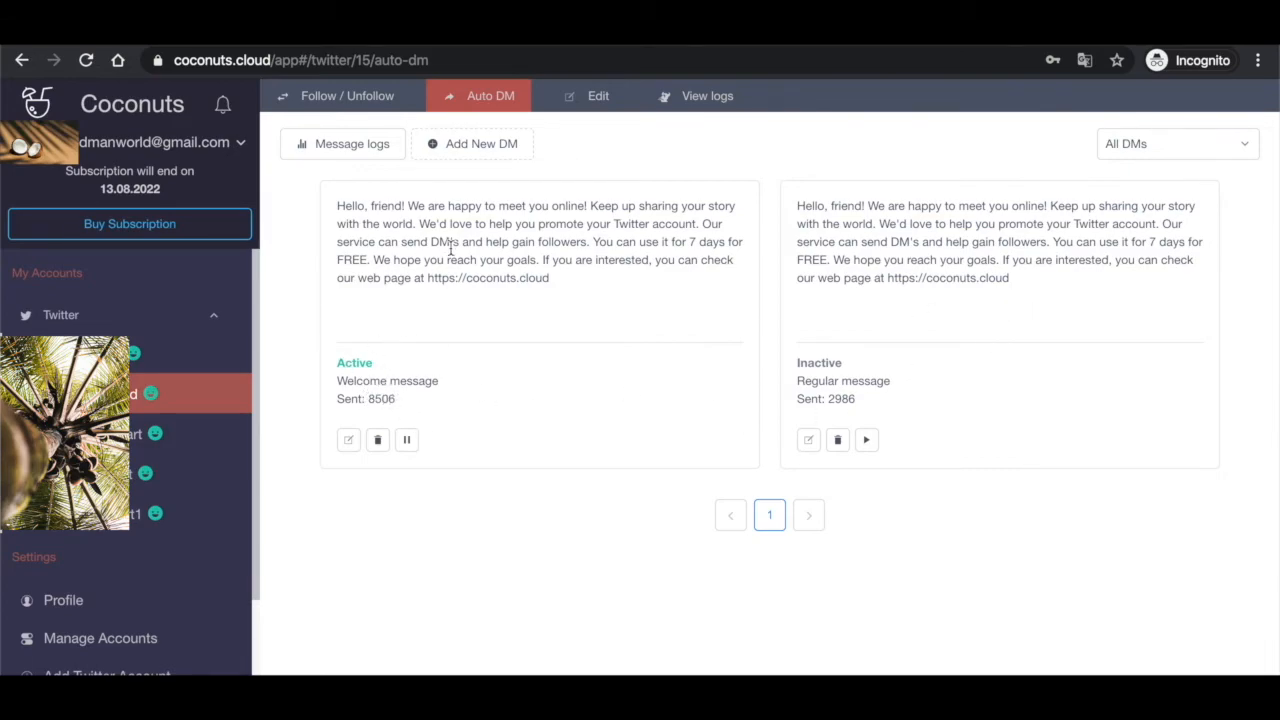
{"action": "mouse_move", "coordinate": [430, 404]}
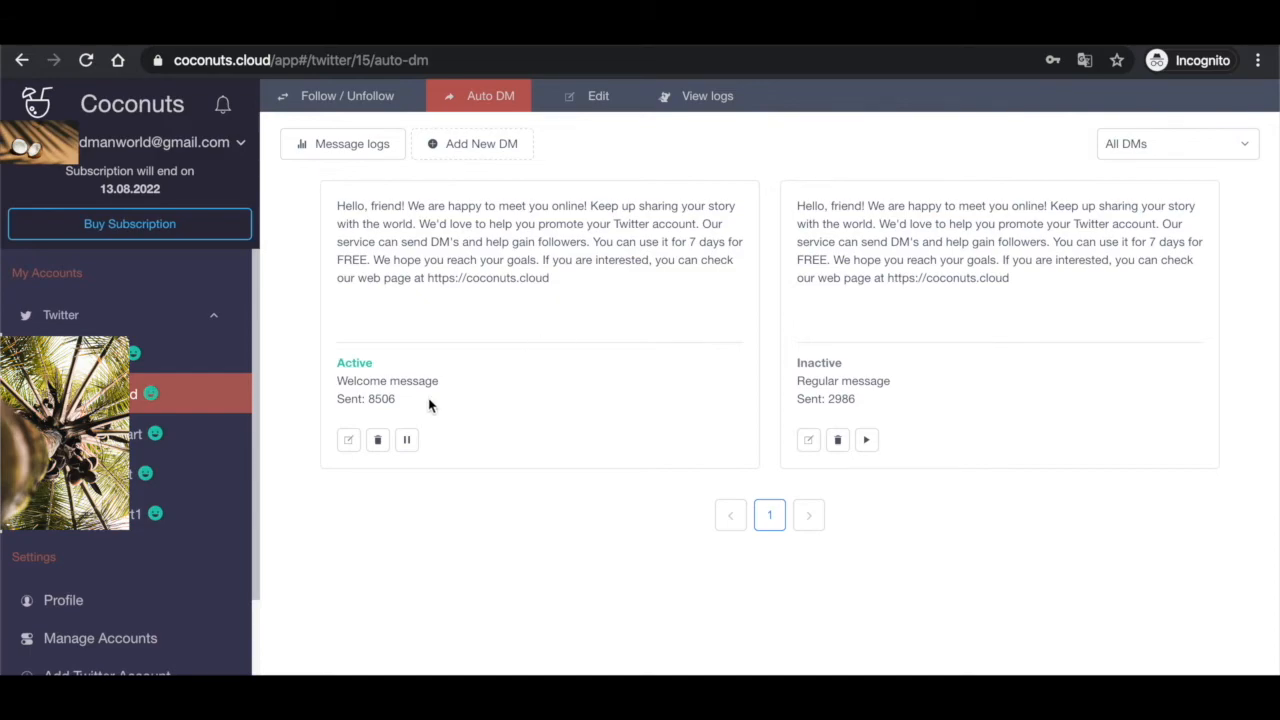
{"action": "mouse_move", "coordinate": [396, 388]}
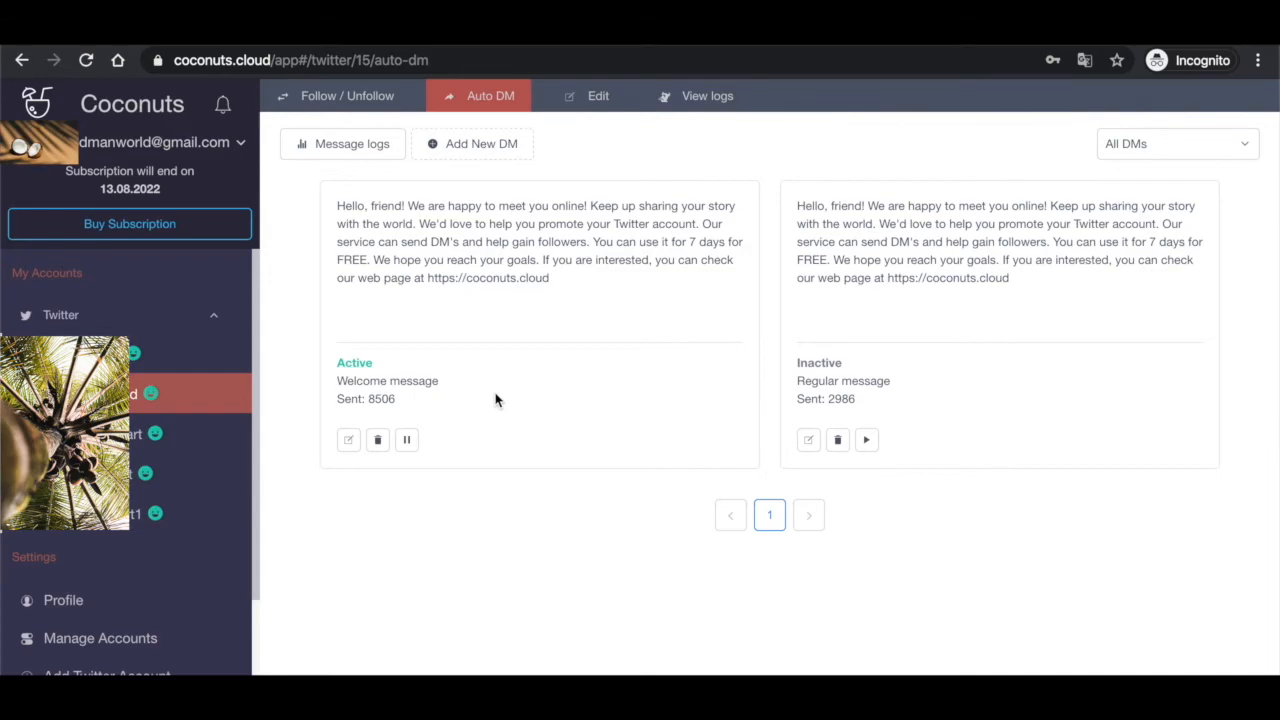
{"action": "mouse_move", "coordinate": [440, 398]}
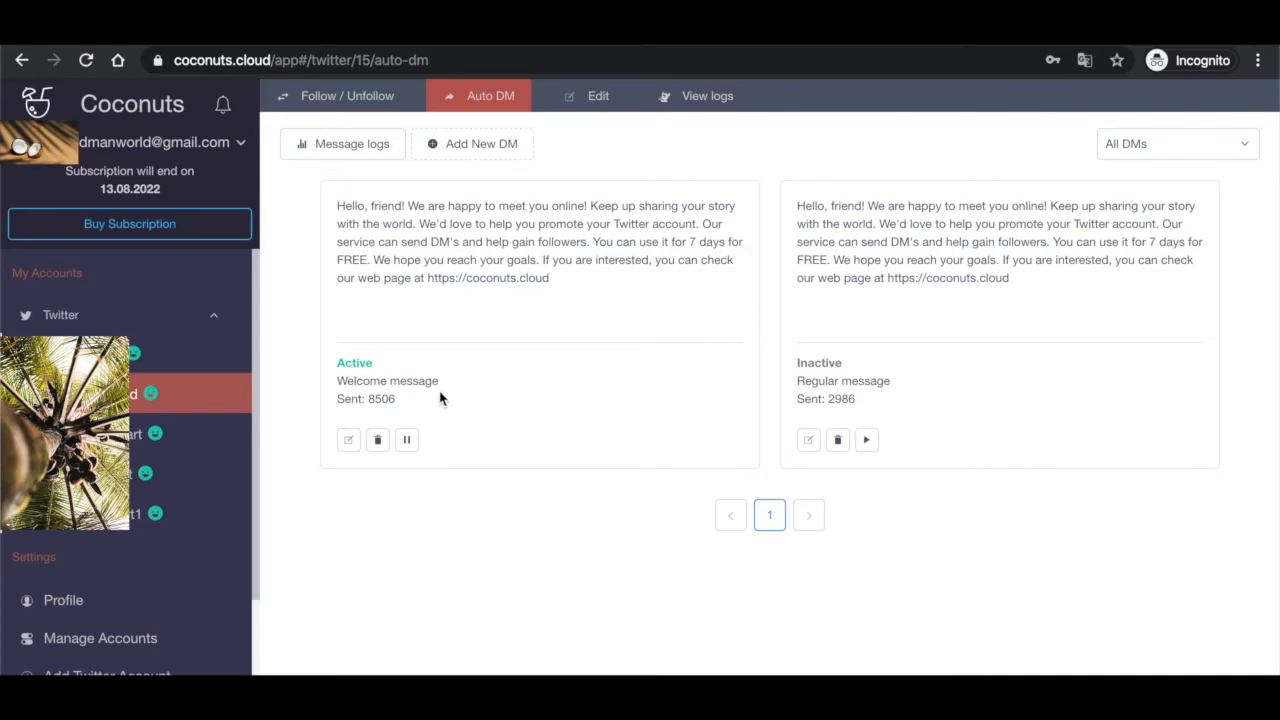
{"action": "mouse_move", "coordinate": [432, 398]}
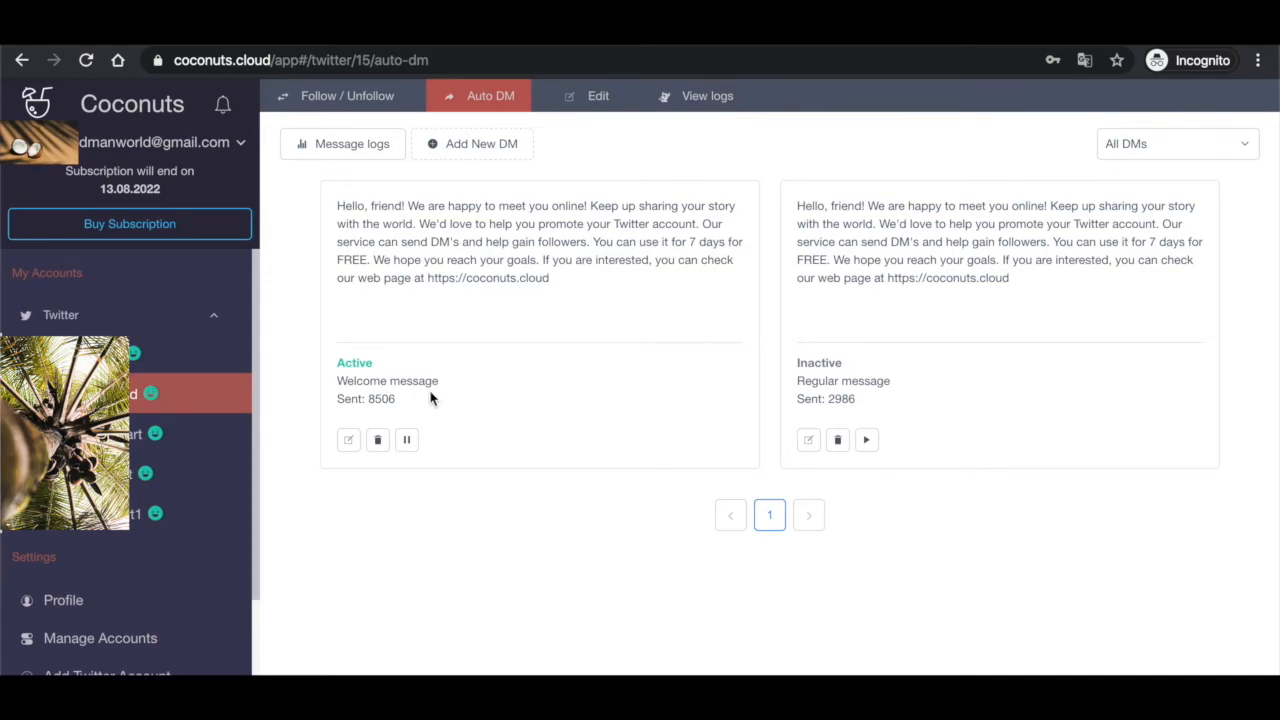
{"action": "mouse_move", "coordinate": [406, 412]}
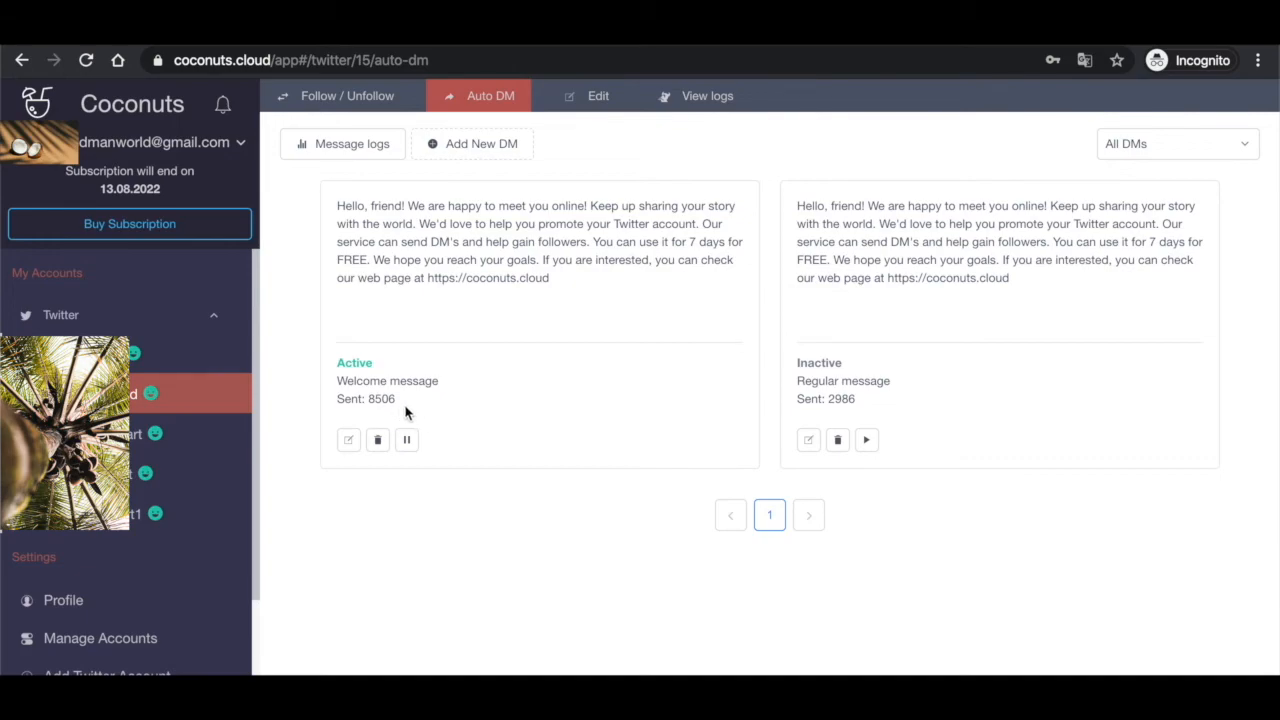
{"action": "mouse_move", "coordinate": [516, 364]}
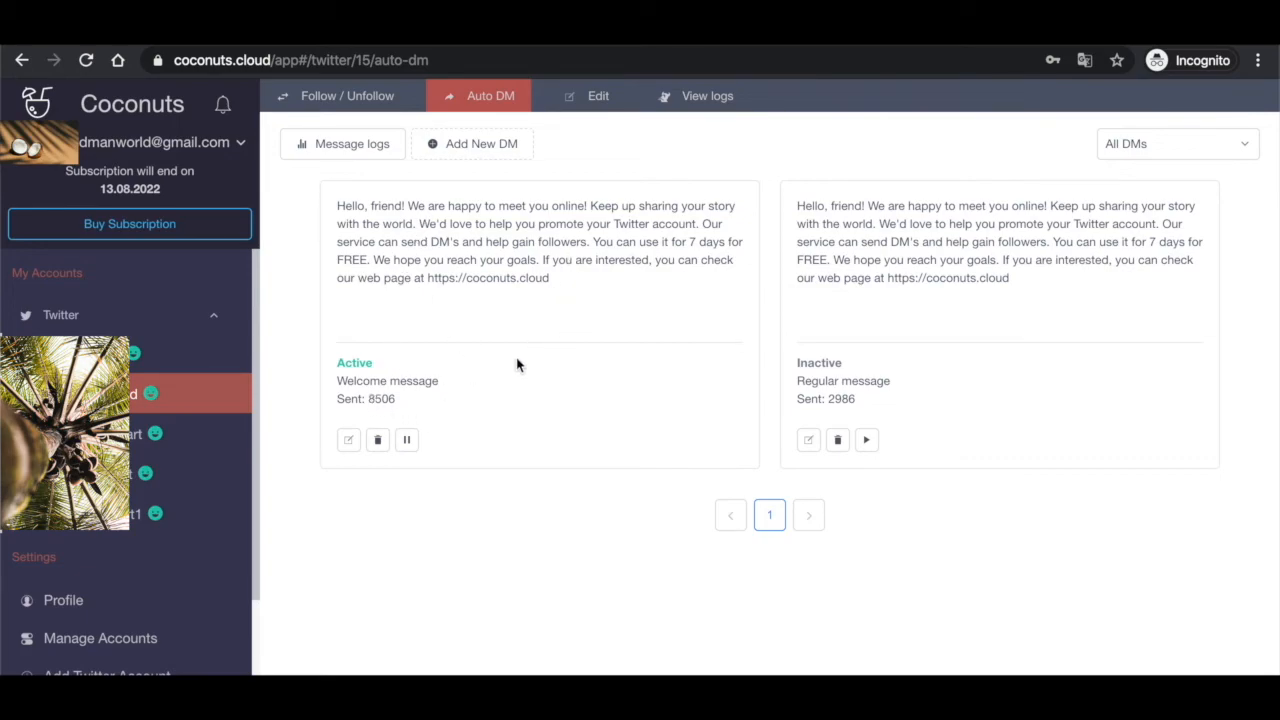
{"action": "mouse_move", "coordinate": [448, 348]}
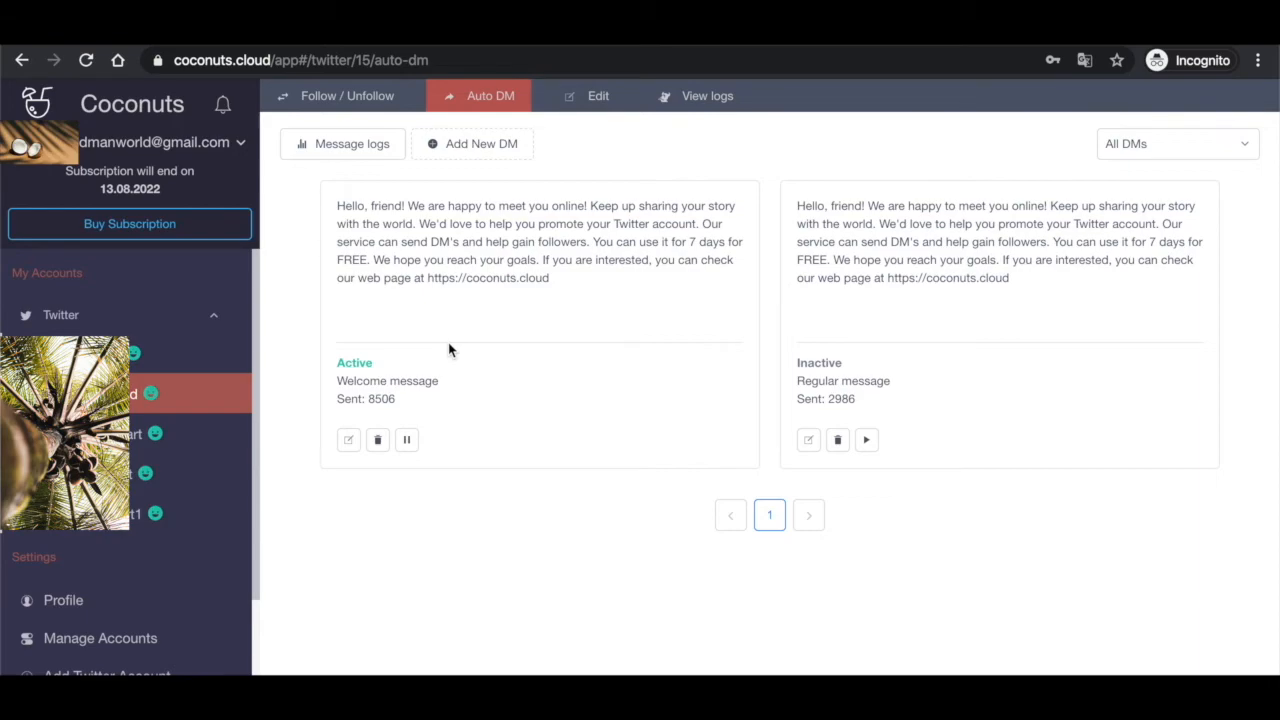
{"action": "mouse_move", "coordinate": [236, 556]}
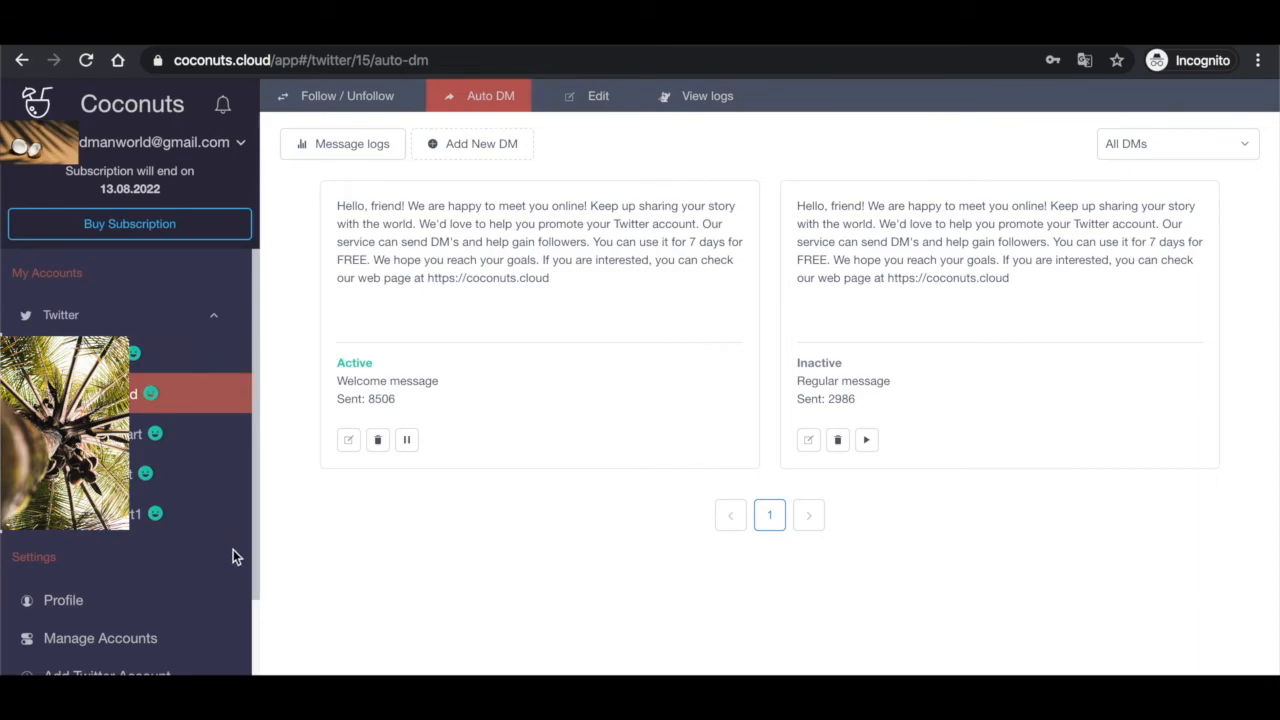
{"action": "mouse_move", "coordinate": [500, 442]}
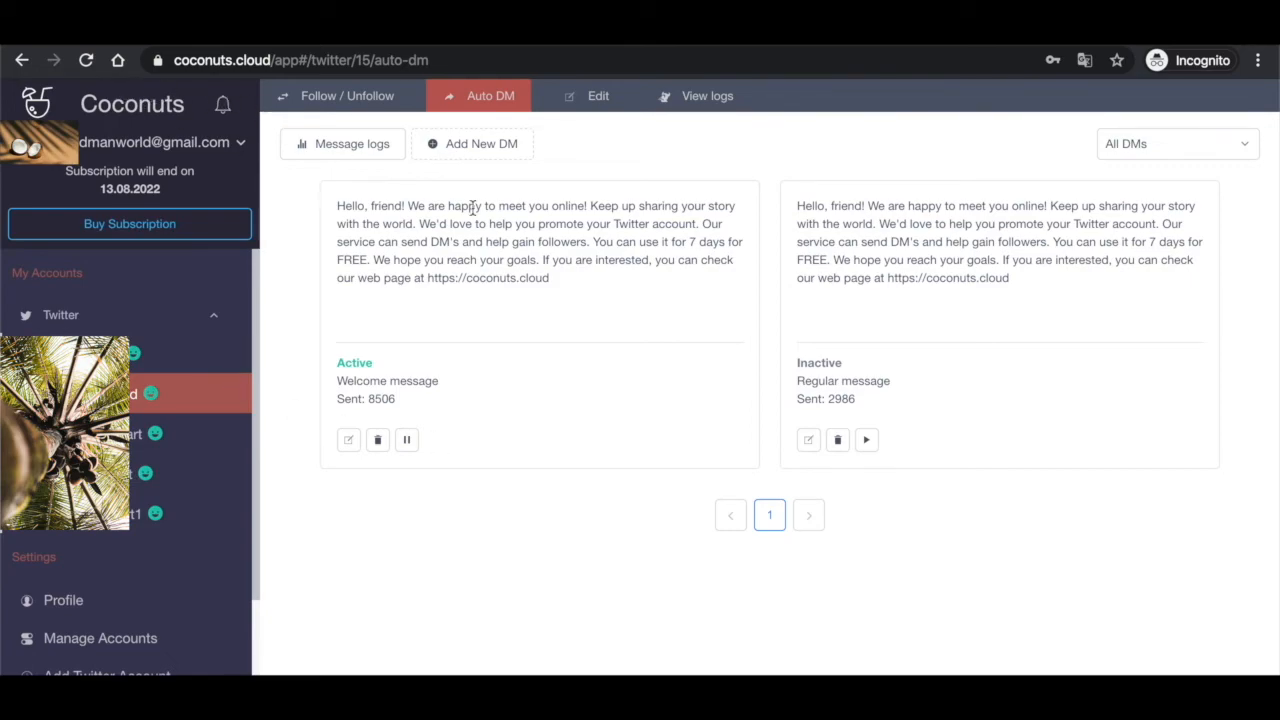
{"action": "mouse_move", "coordinate": [550, 302]}
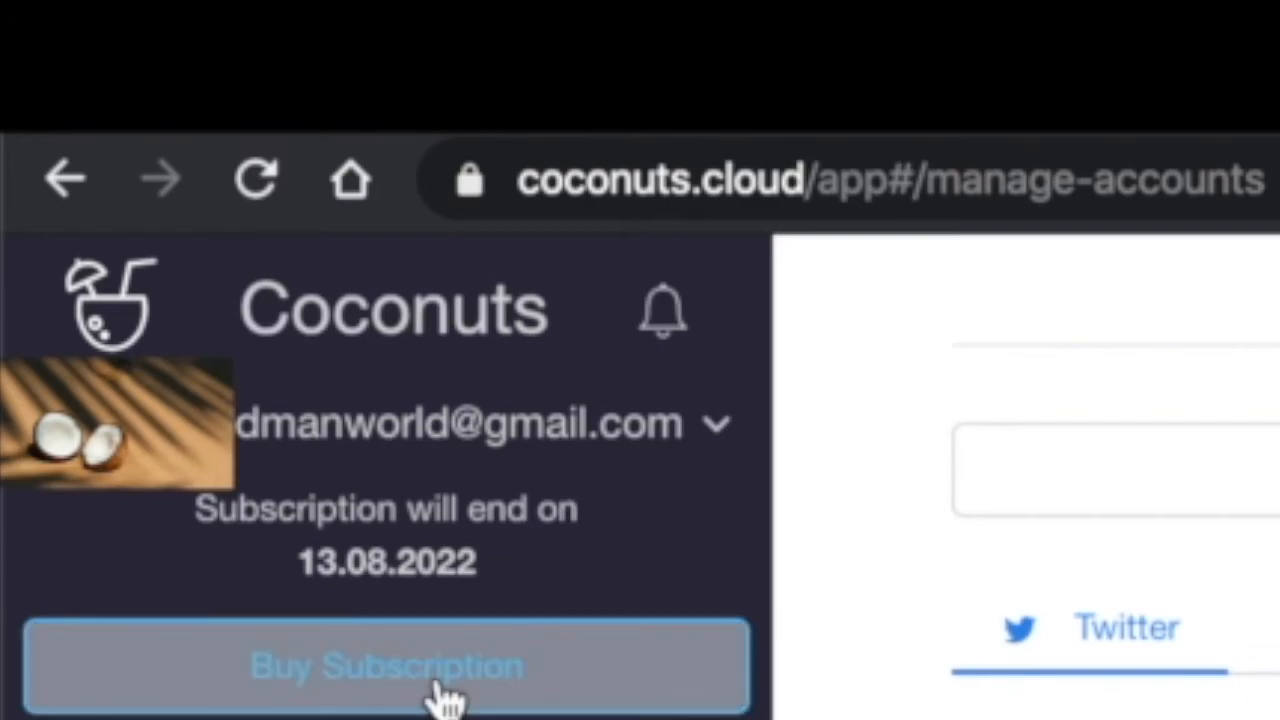
Show the Buy Subscription plans with weekly, monthly and three-month prices
{"action": "left_click", "coordinate": [386, 664]}
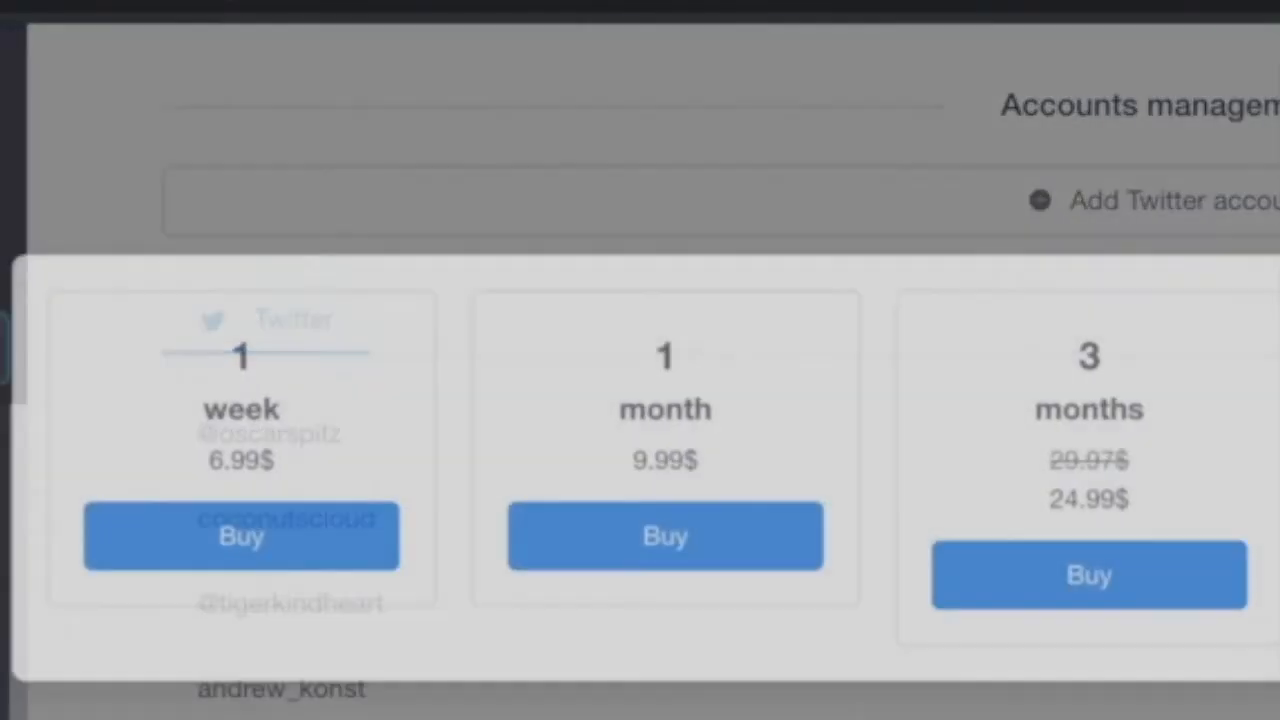